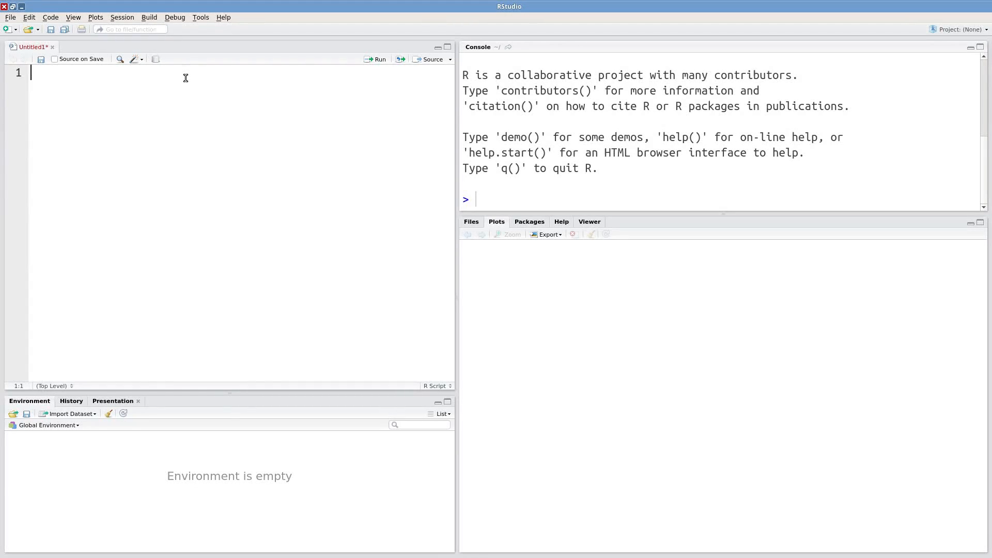
# - Run str(mtcars) and highlight the 11-variable count and the mpg variable in the output
pyautogui.write('str(mtcars)')
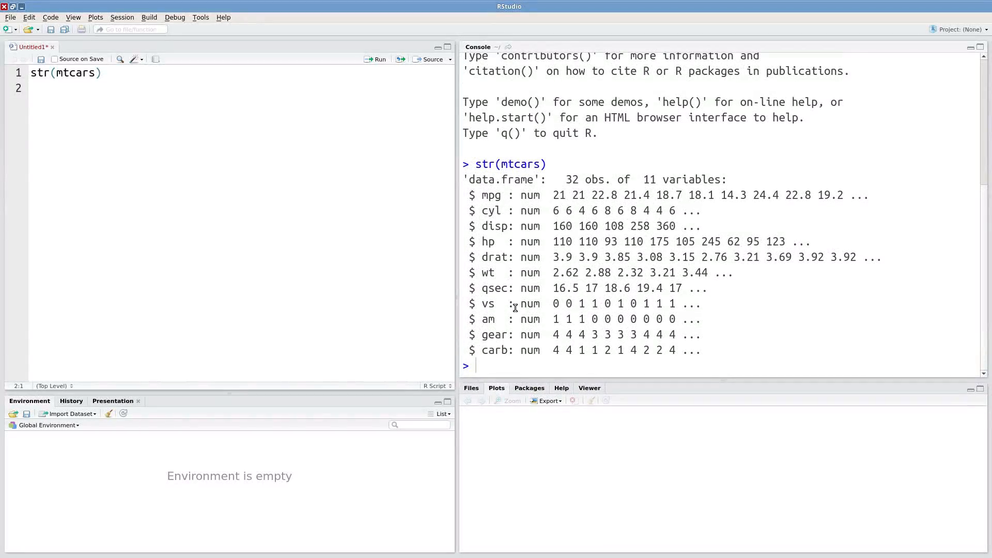
pyautogui.doubleClick(569, 180)
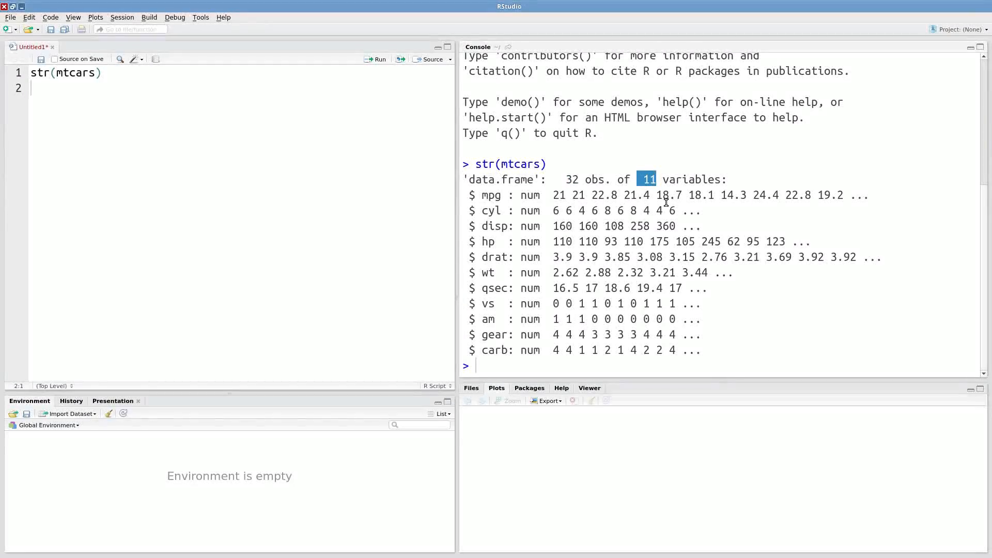
pyautogui.doubleClick(490, 195)
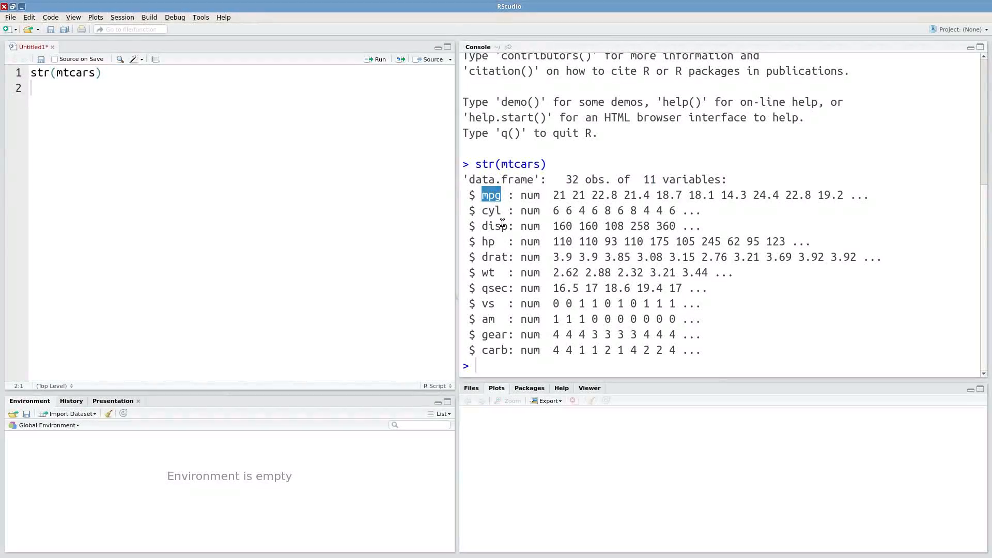
pyautogui.click(316, 245)
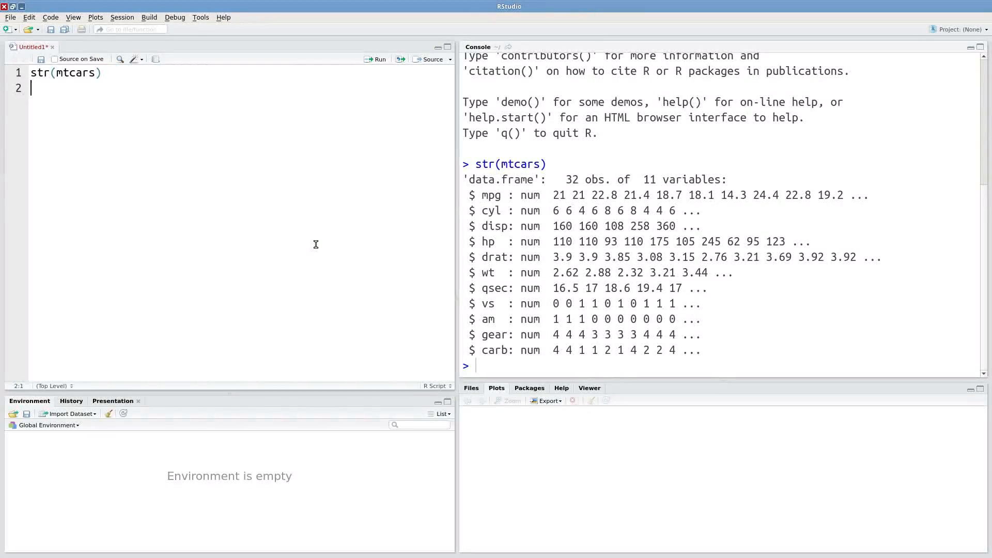
# - Write and run plot(mtcars$cyl, mtcars$mpg) on line 2 of the script
pyautogui.write('plot(')
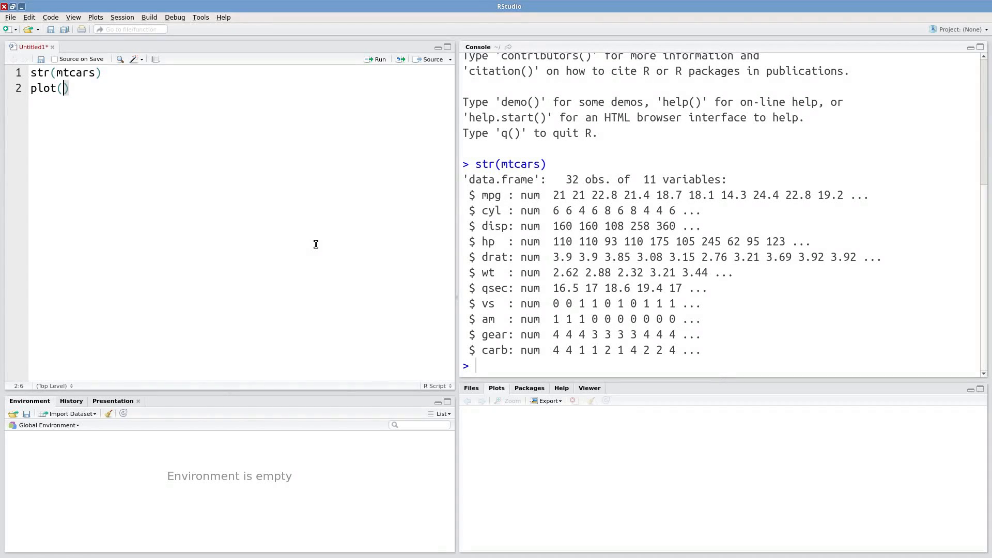
pyautogui.write('mtcars$')
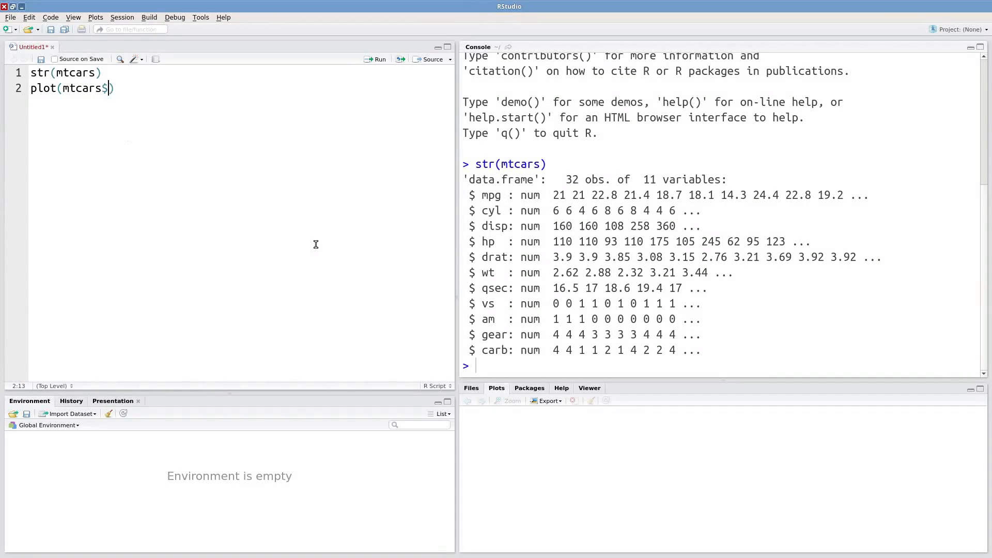
pyautogui.write('cyl, mt')
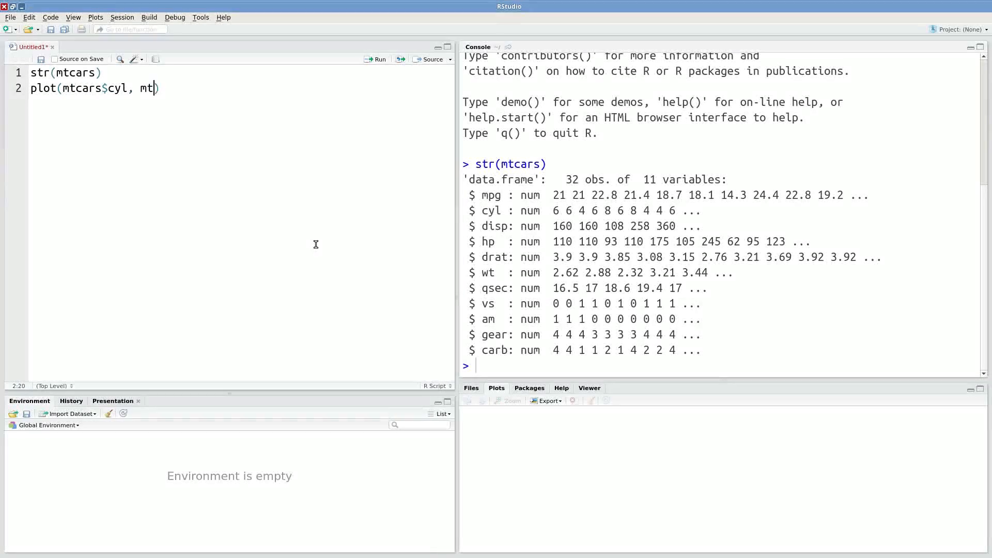
pyautogui.write('cars')
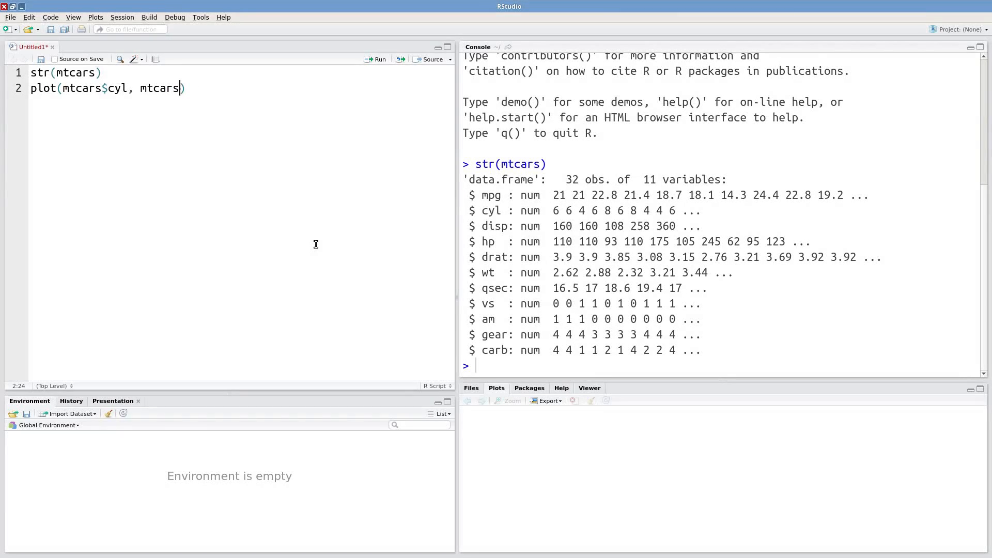
pyautogui.write('$mpg')
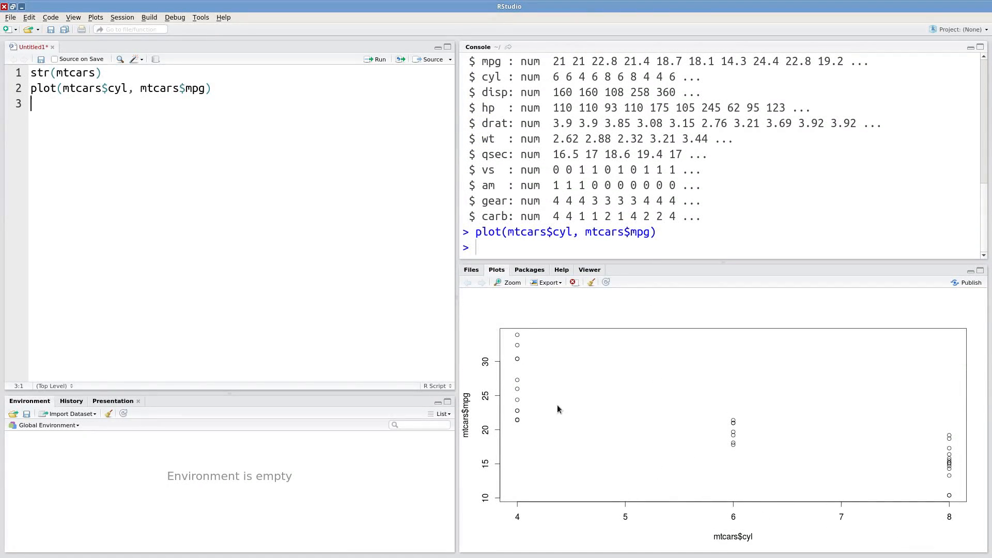
pyautogui.moveTo(904, 477)
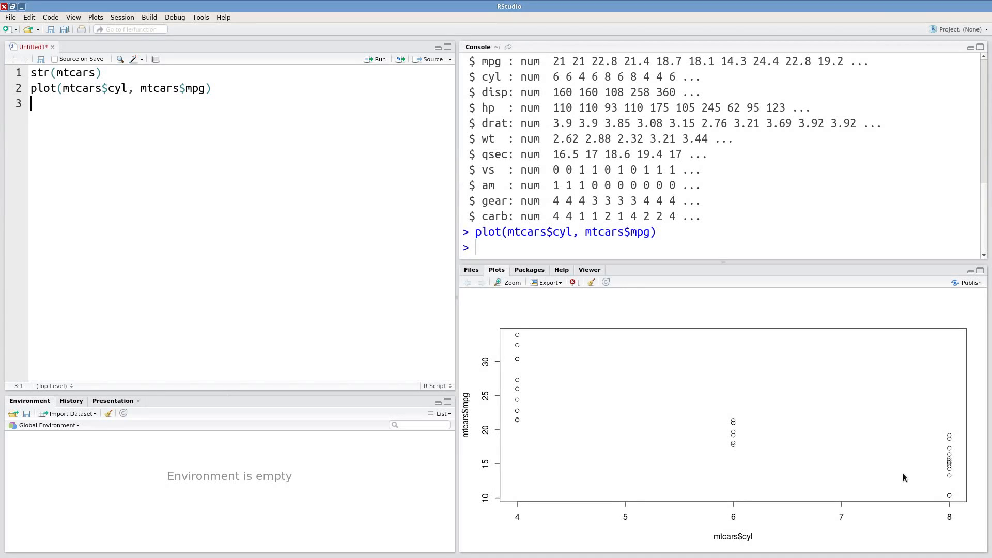
pyautogui.click(209, 88)
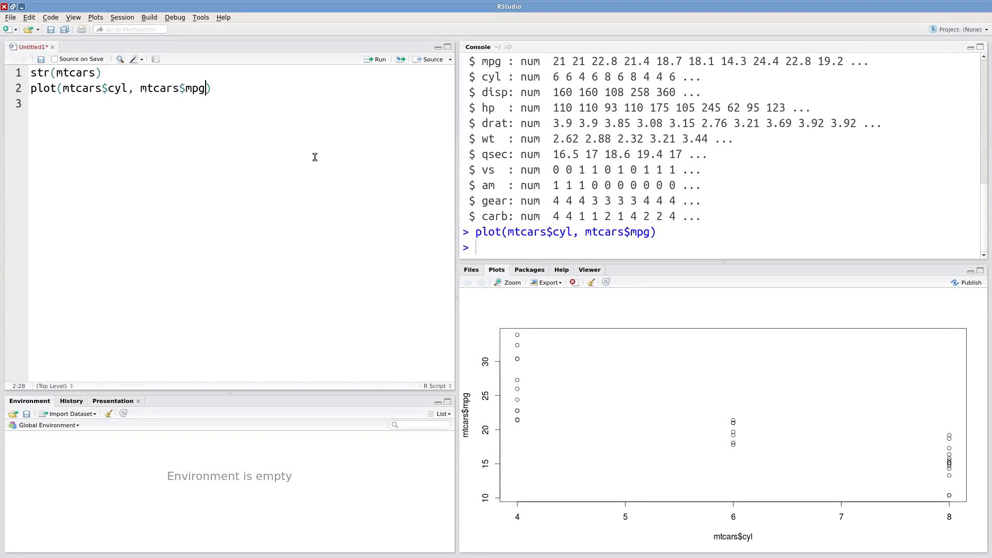
pyautogui.moveTo(522, 429)
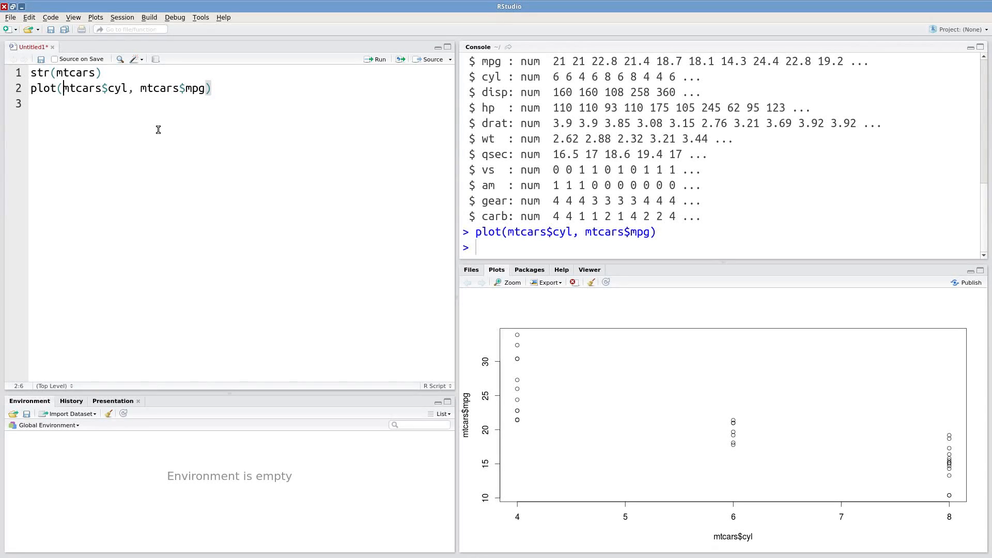
# - Change the plot to use jitter(mtcars$cyl, .2), pch=19 and col="darkgrey", then rerun it
pyautogui.write('jitter(')
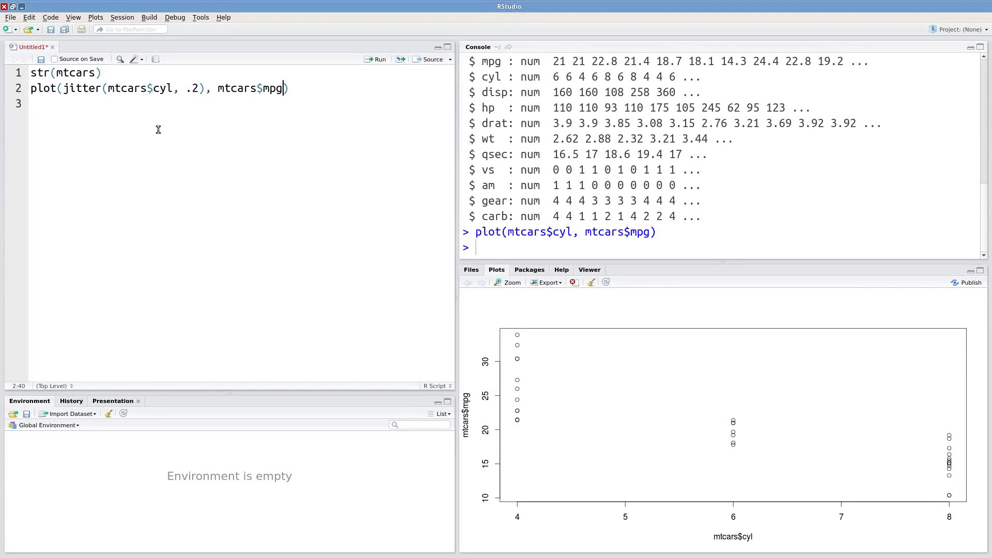
pyautogui.write(',')
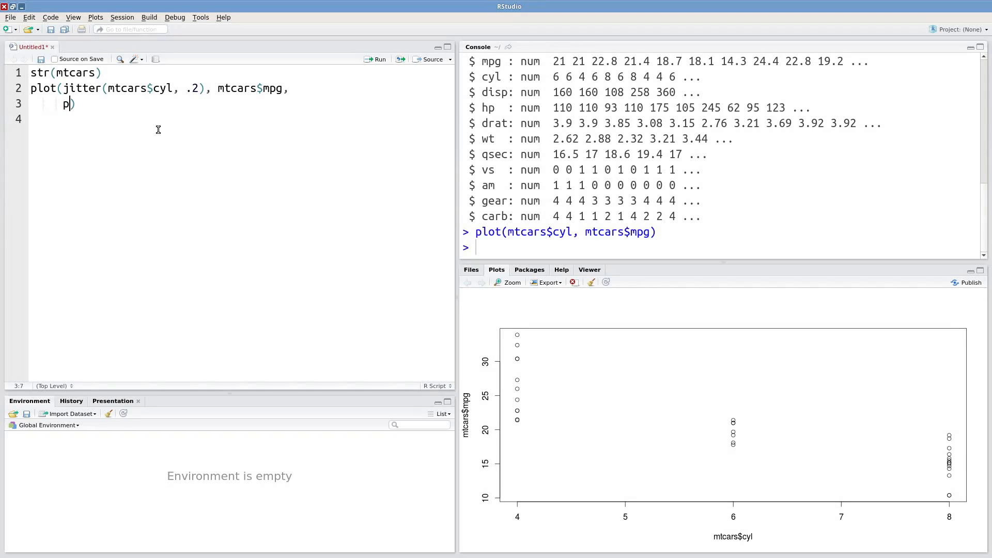
pyautogui.write('ch=19')
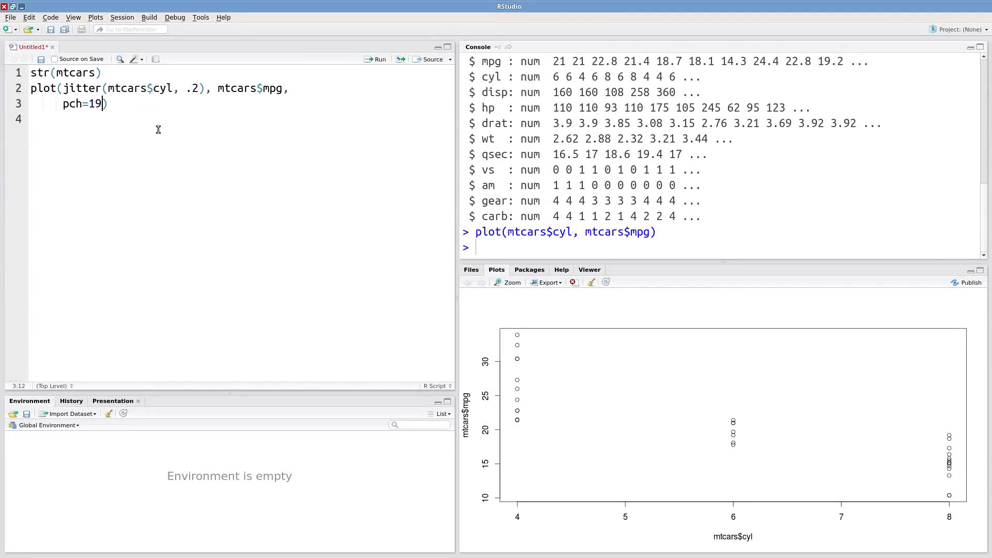
pyautogui.write(', col="darkgrey')
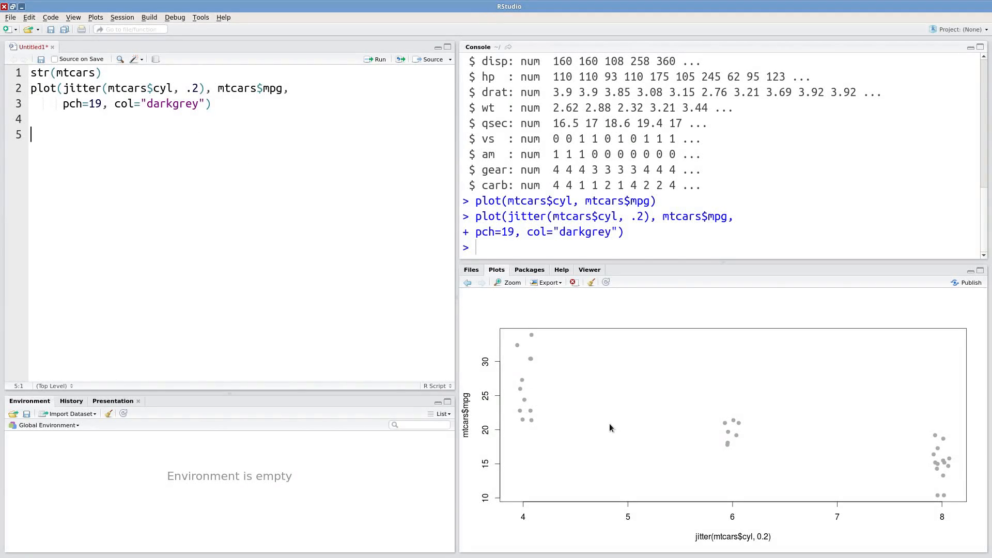
pyautogui.moveTo(935, 468)
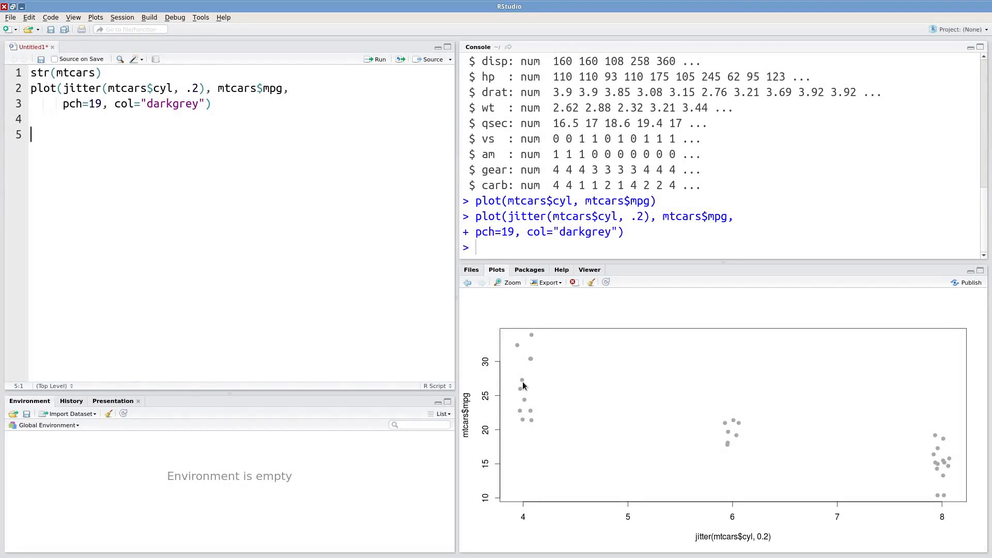
pyautogui.moveTo(535, 418)
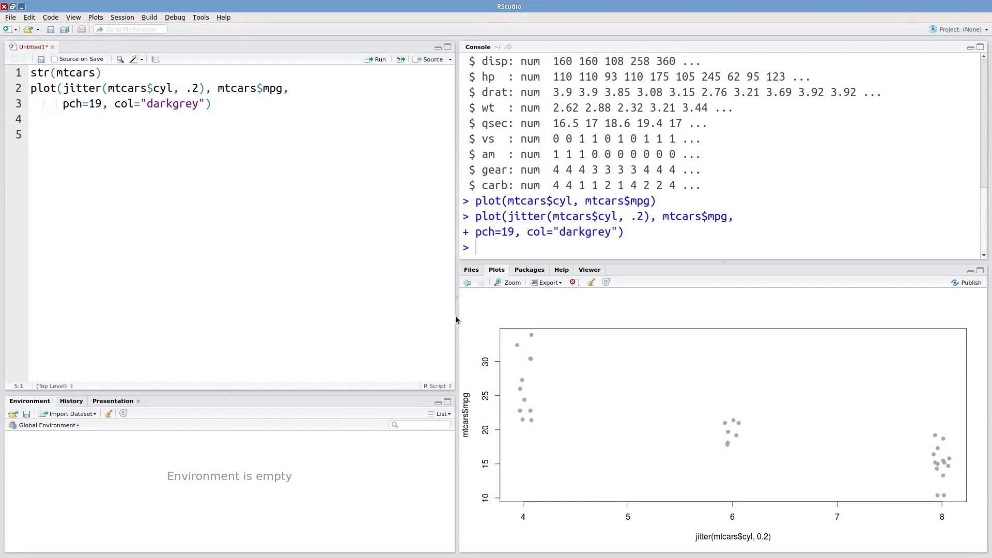
pyautogui.moveTo(723, 398)
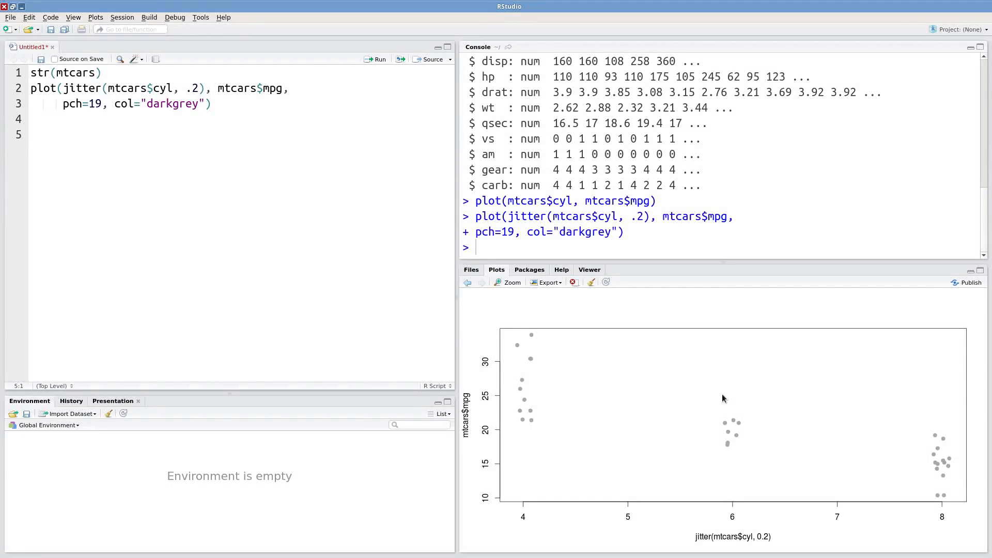
pyautogui.moveTo(297, 184)
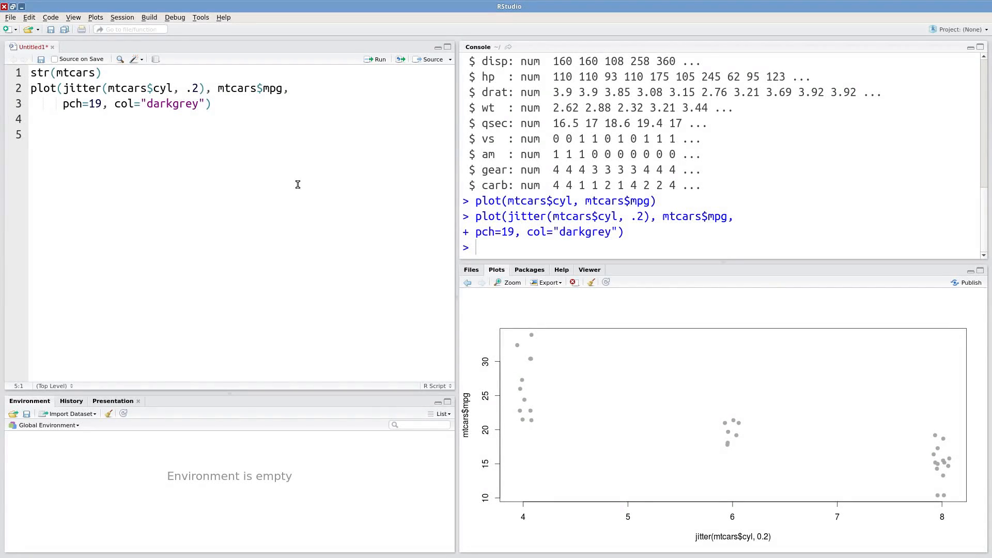
# - Add and run cyls <- unique(mtcars$cyl) and n_groups <- length(cyls)
pyautogui.write('cyl')
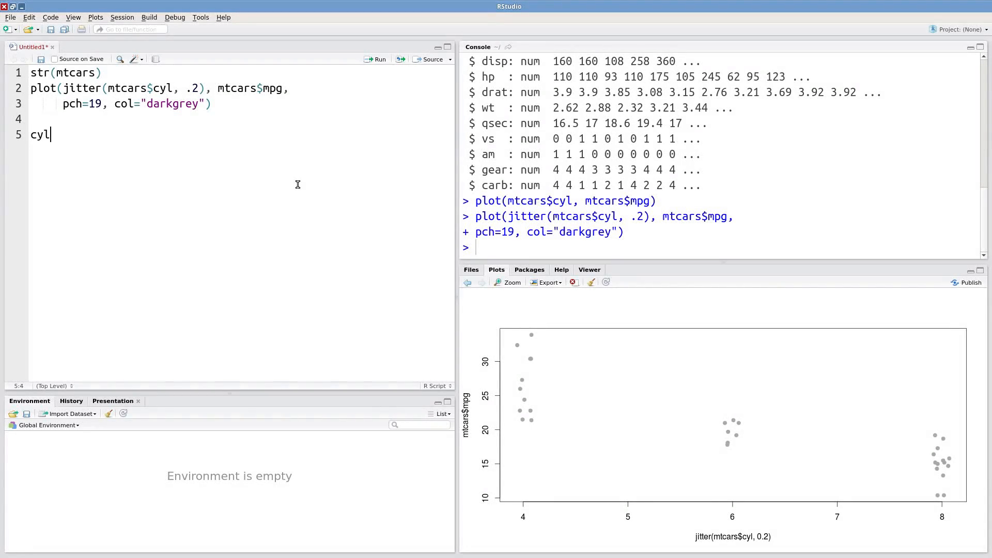
pyautogui.write('s <-')
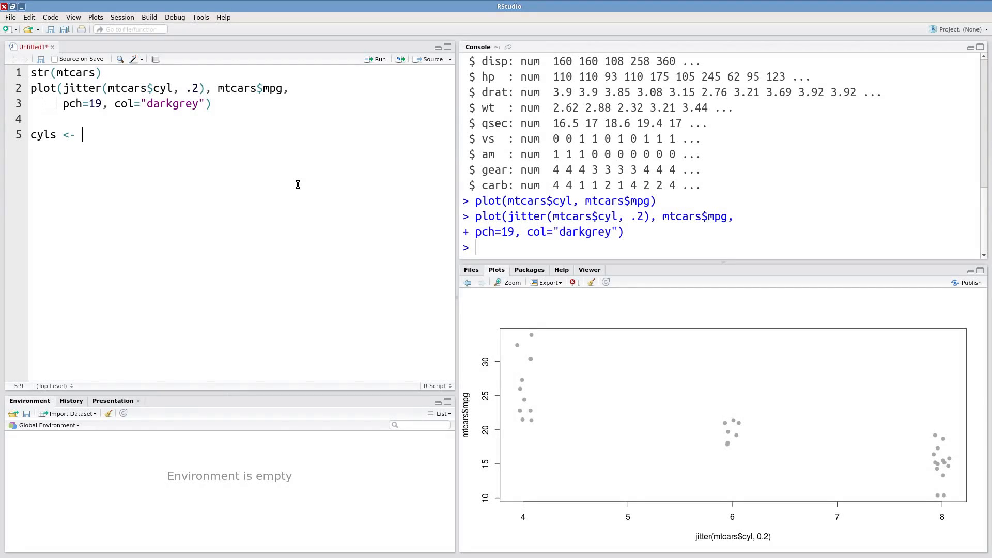
pyautogui.write('unique(mt')
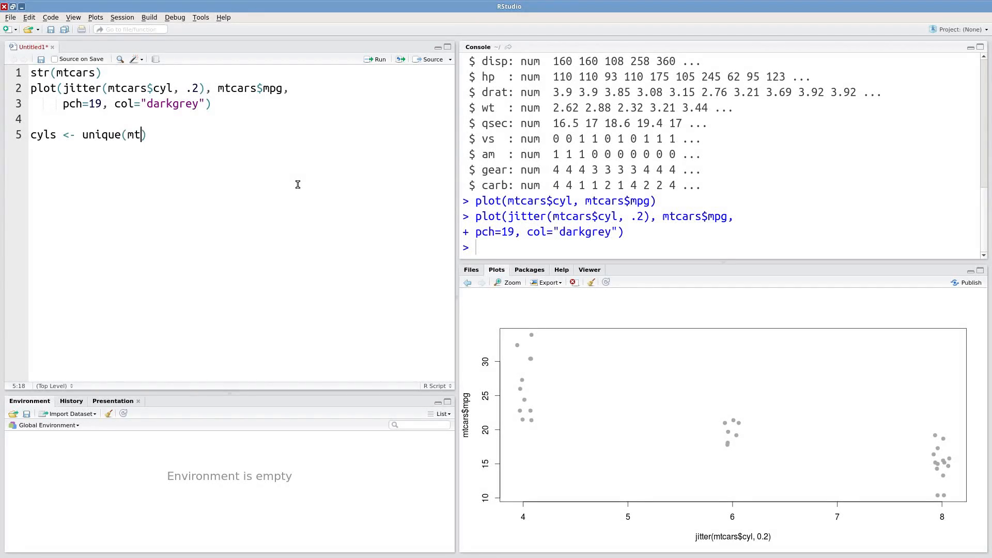
pyautogui.write('cars$cyl')
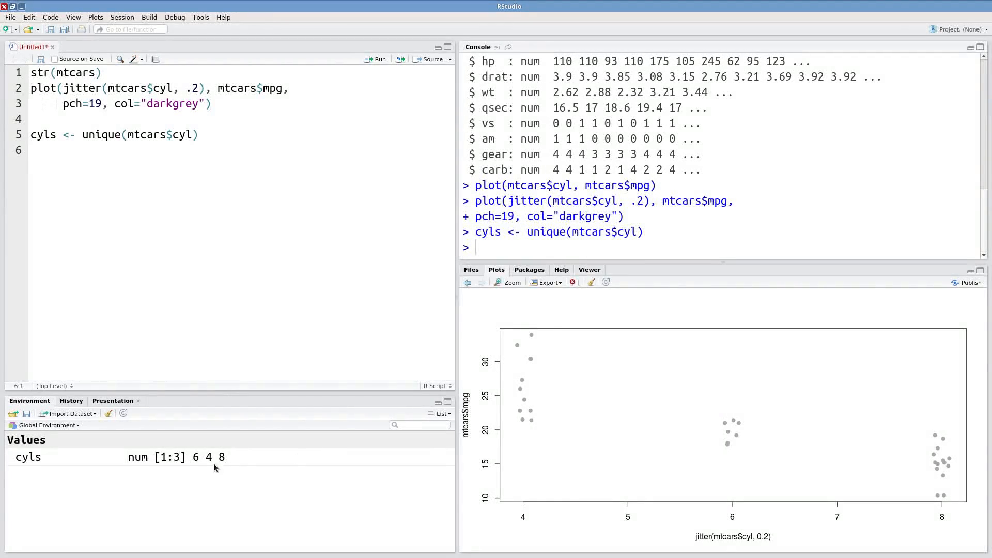
pyautogui.moveTo(611, 421)
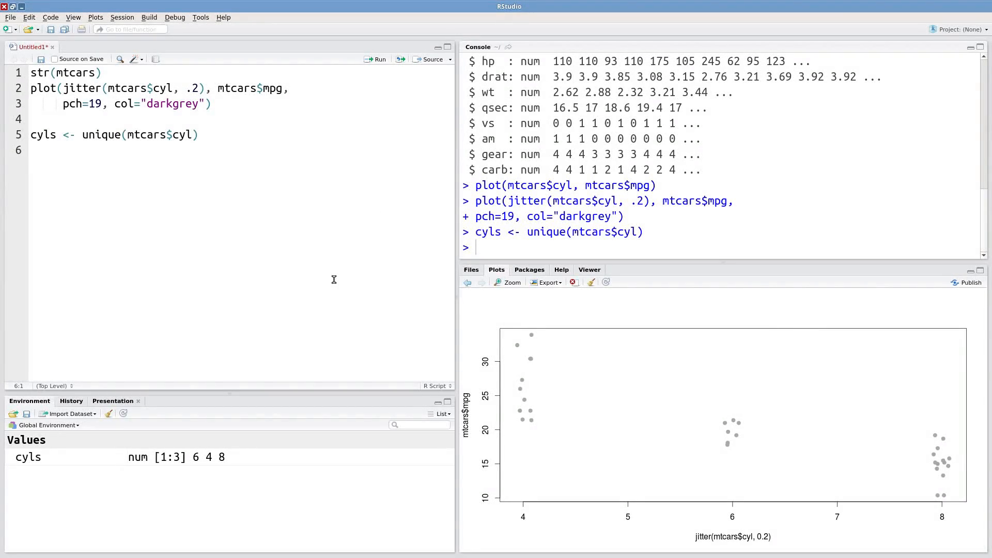
pyautogui.write('n_groups <- length(cyls')
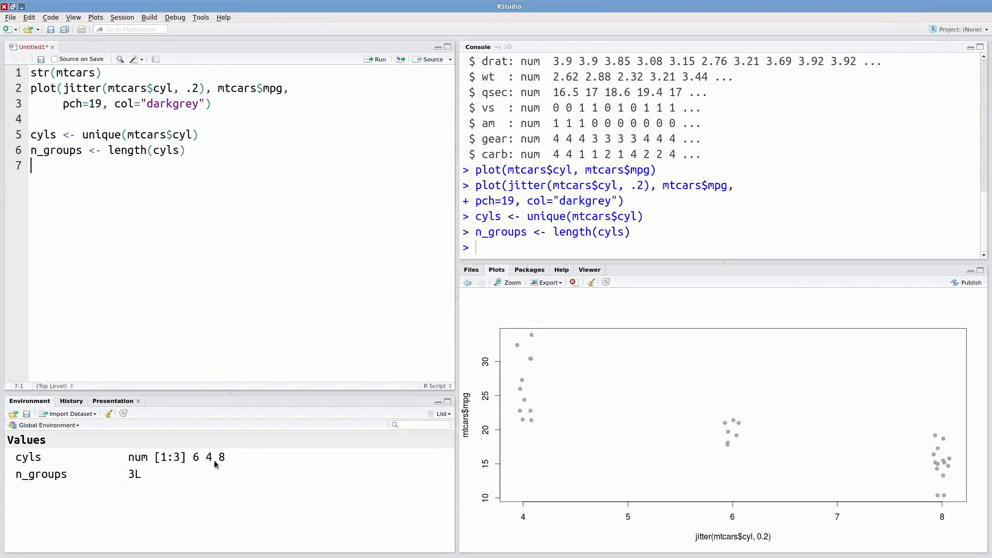
pyautogui.moveTo(234, 291)
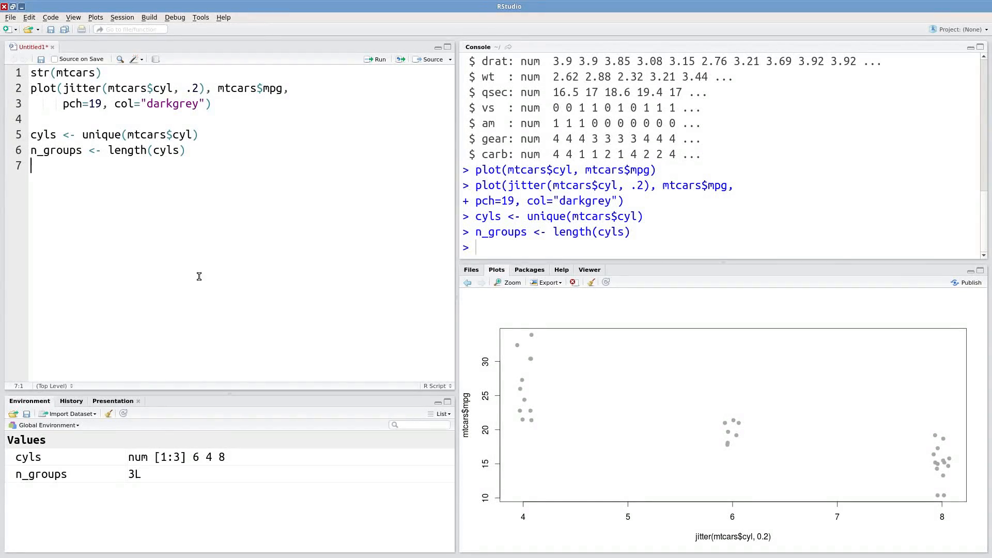
pyautogui.moveTo(236, 280)
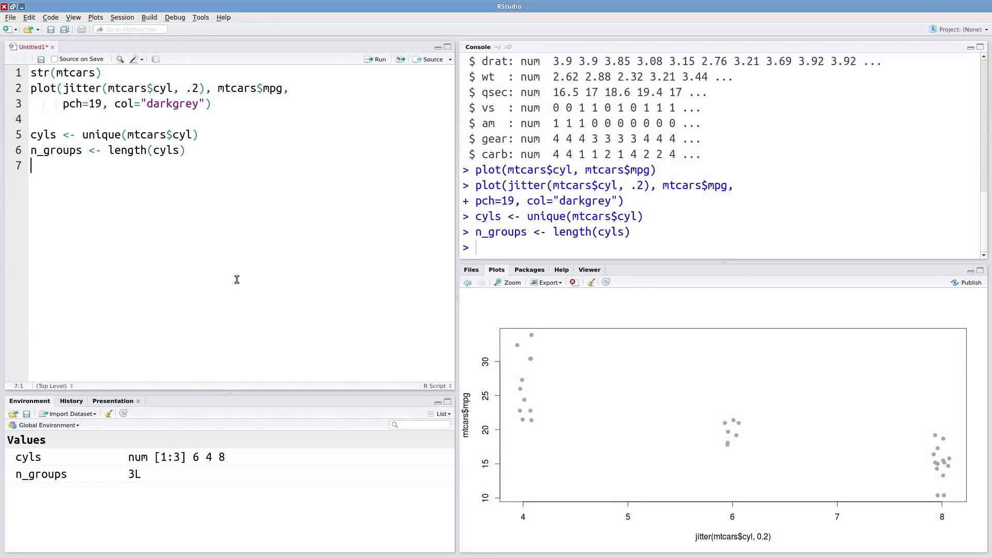
pyautogui.moveTo(344, 158)
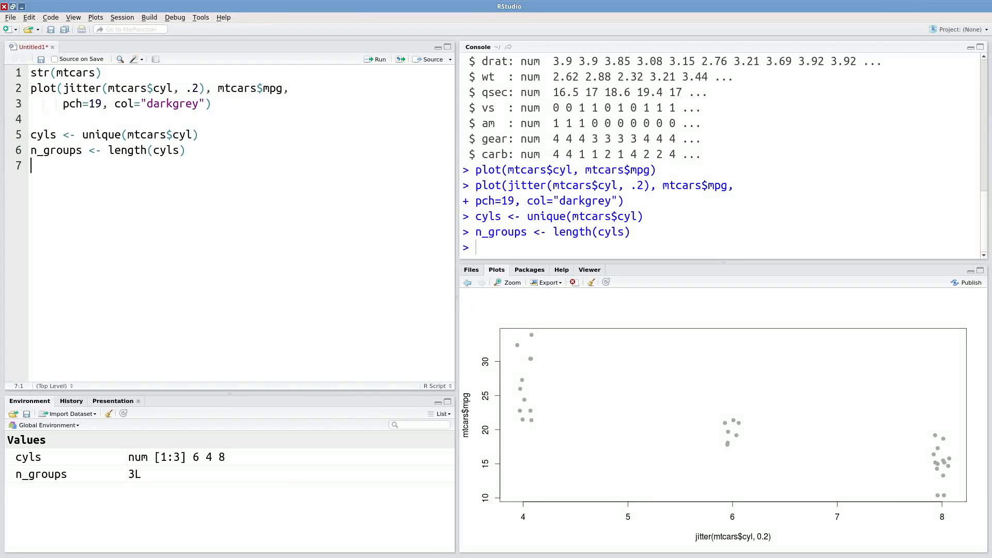
# - Write a for loop header iterating i over 1:n_groups
pyautogui.write('for')
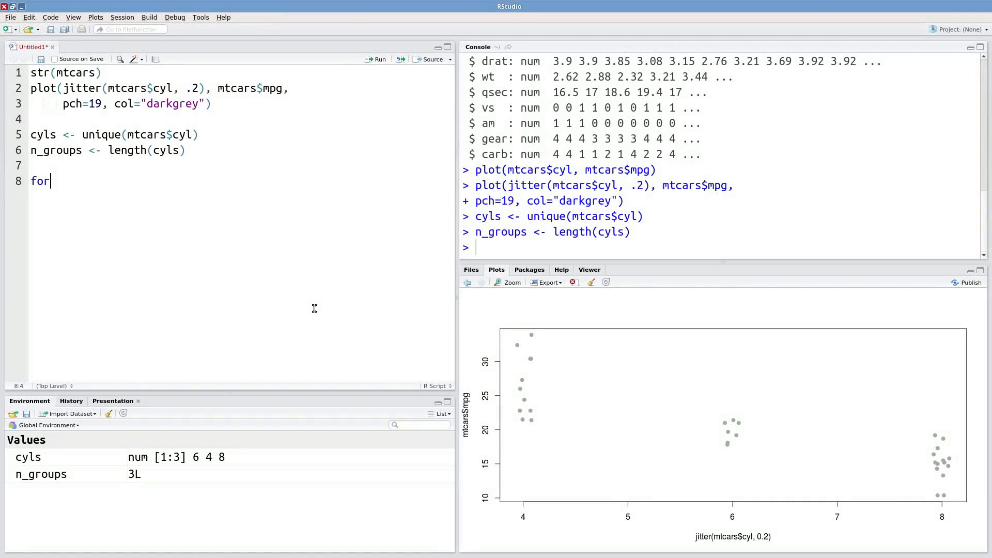
pyautogui.write('(i in 1:)')
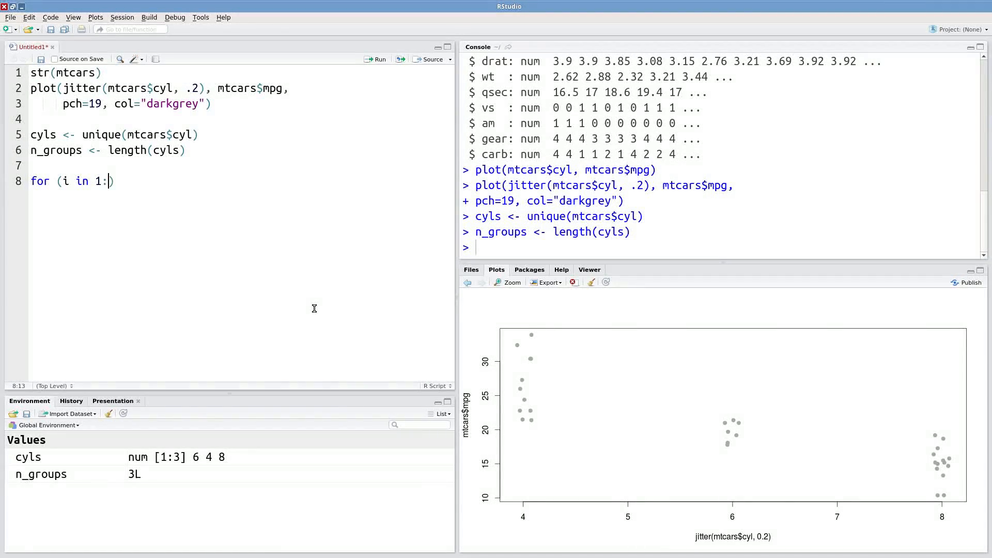
pyautogui.write('n_groups')
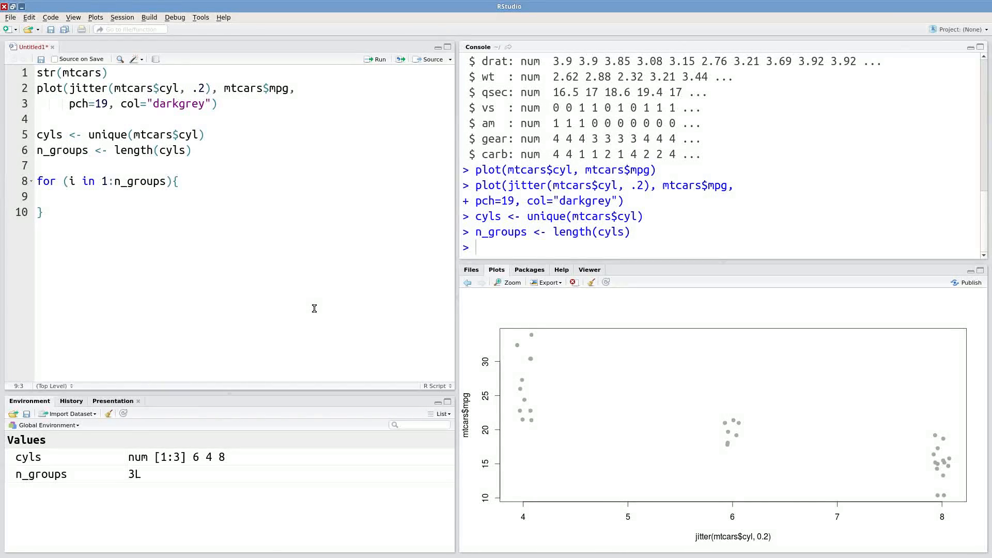
pyautogui.moveTo(114, 197)
pyautogui.write('#')
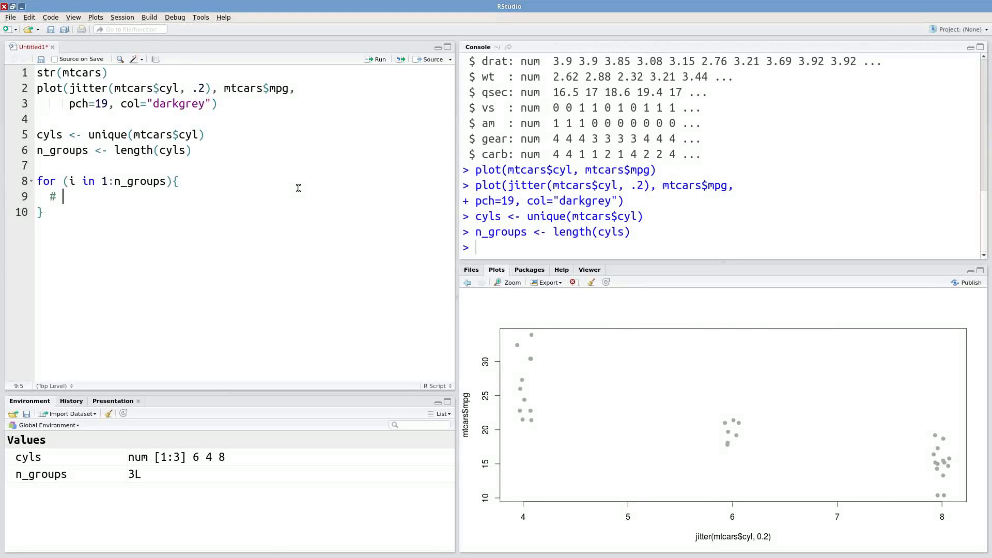
# - Fill the loop with comments: extract relevant data, store sample mean, construct ci, store ci
pyautogui.write('extract re')
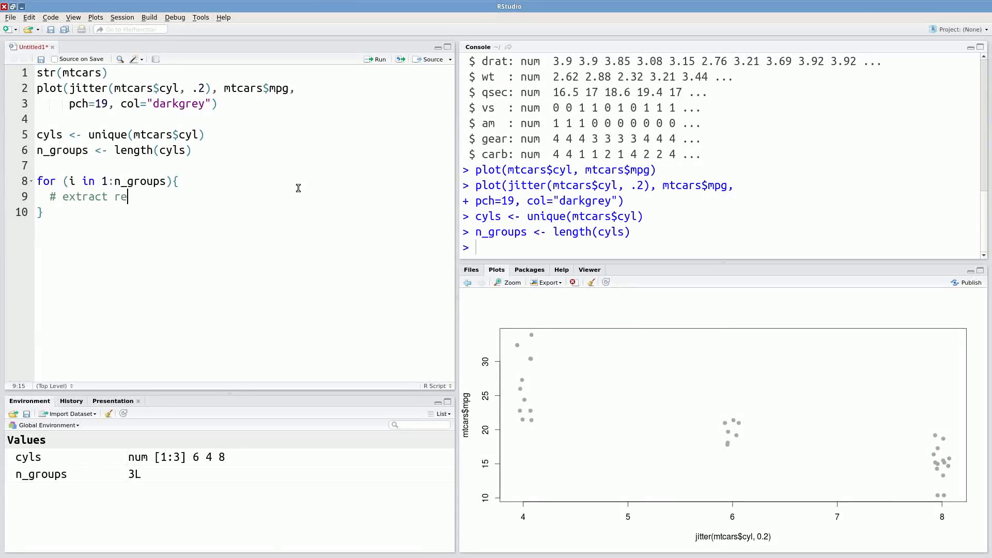
pyautogui.write('levant data')
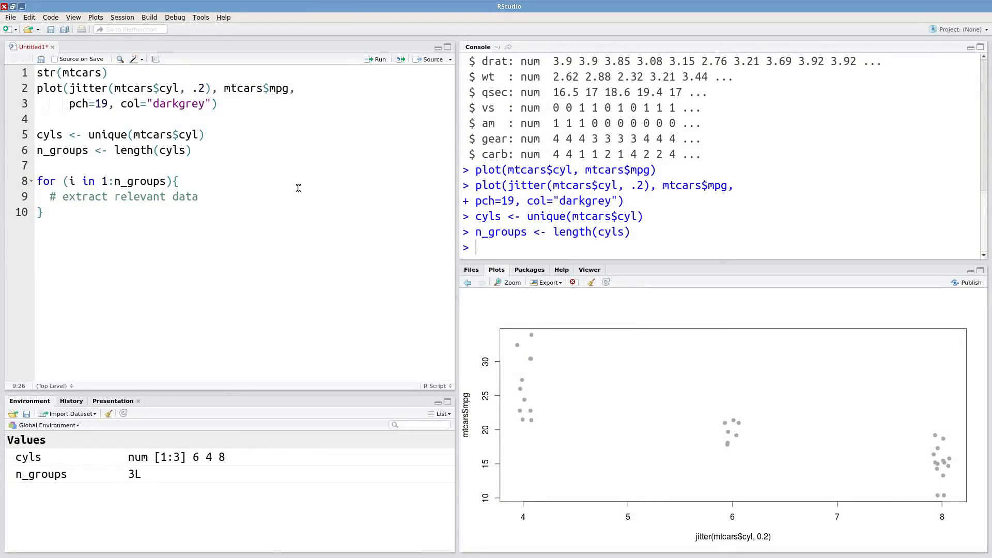
pyautogui.write('#')
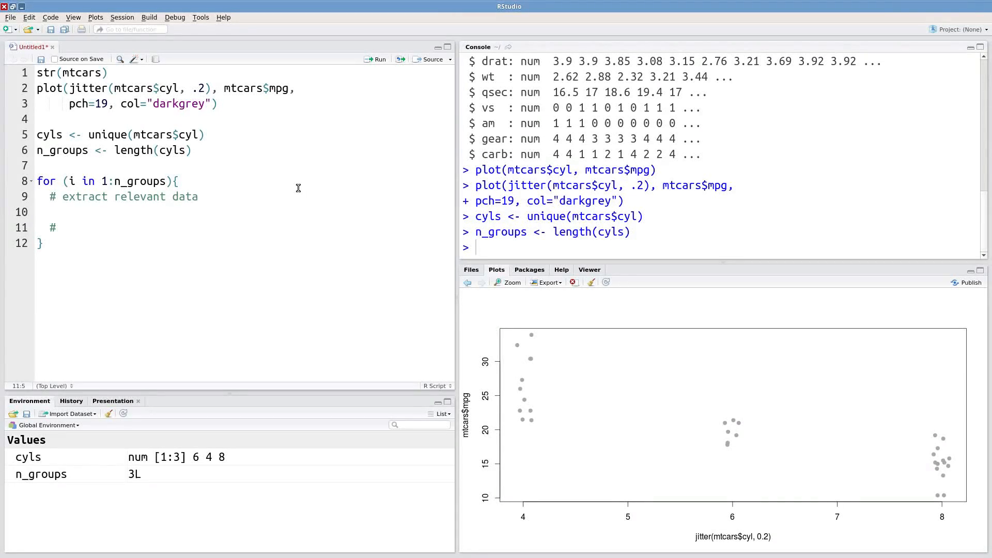
pyautogui.write('store sample mean')
pyautogui.write('# store ci')
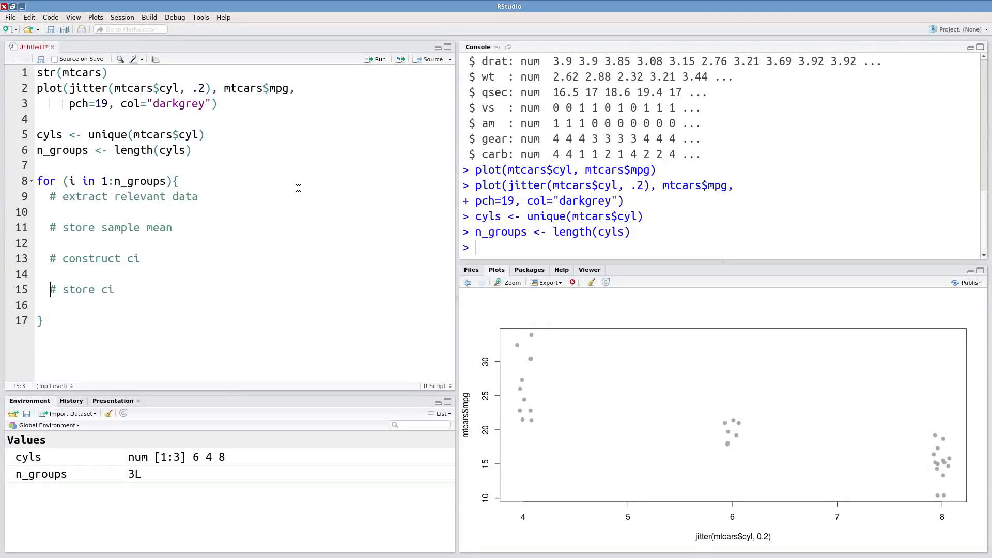
pyautogui.click(50, 212)
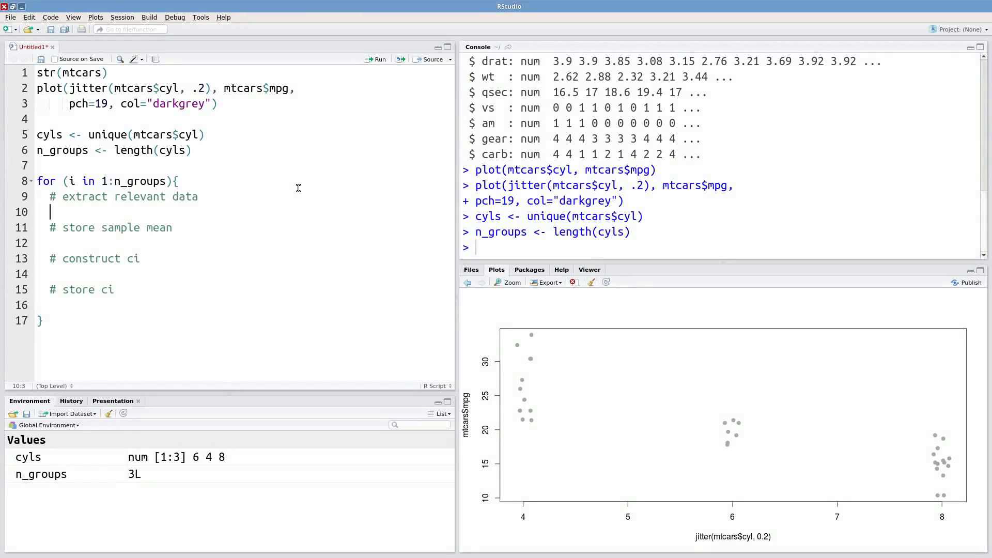
pyautogui.click(73, 181)
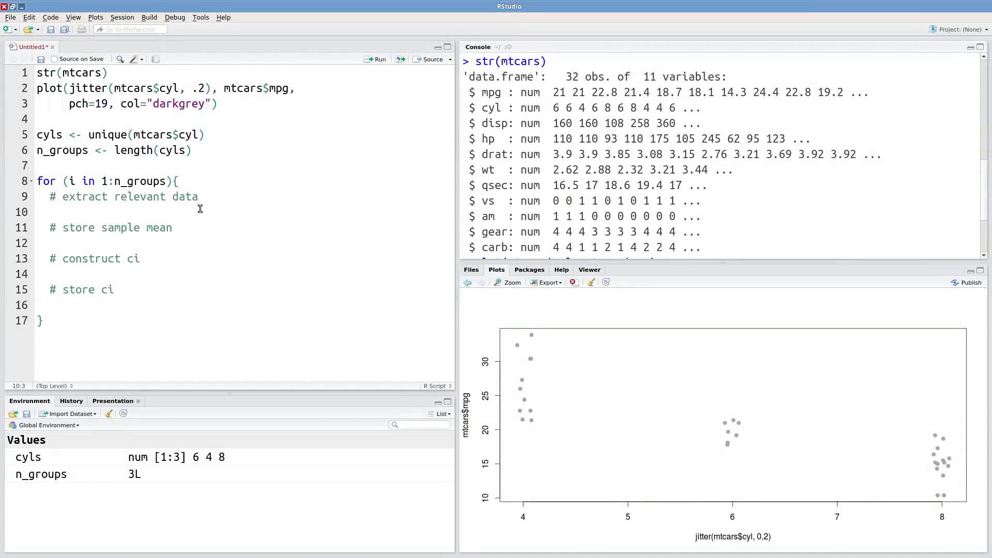
# - Type rows <- which(mtcars$cyl == cyls[i]) under the extract relevant data comment
pyautogui.write('rows <-')
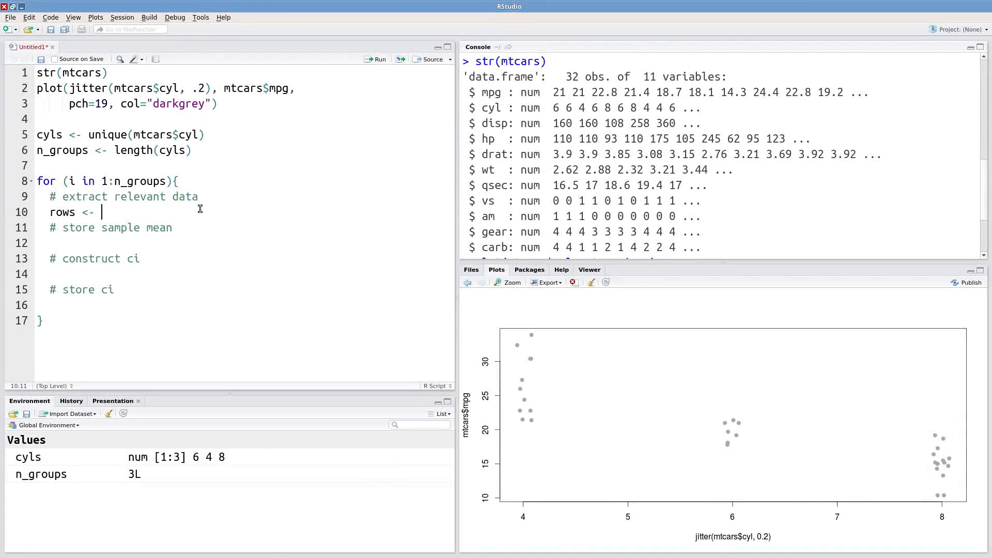
pyautogui.write('which(mt')
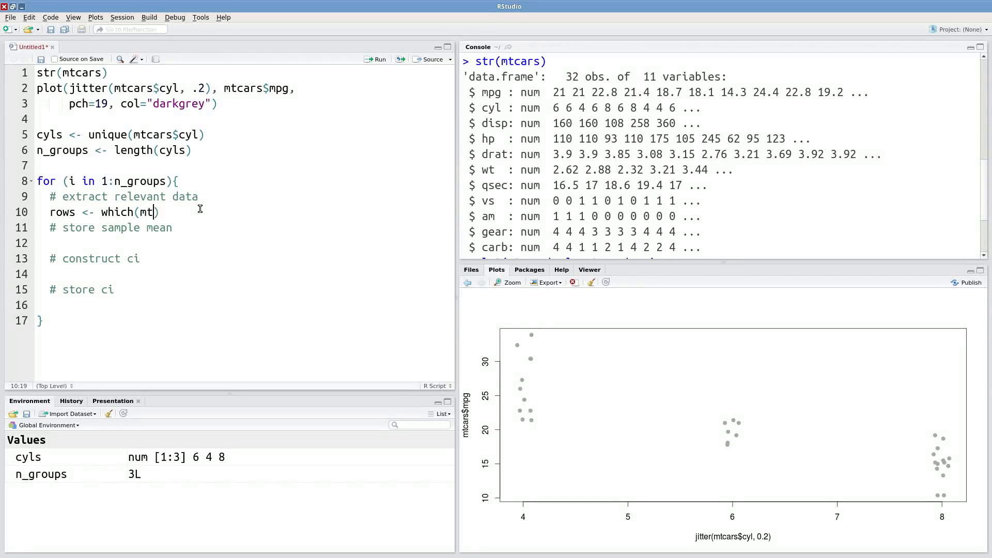
pyautogui.write('cars$cyl')
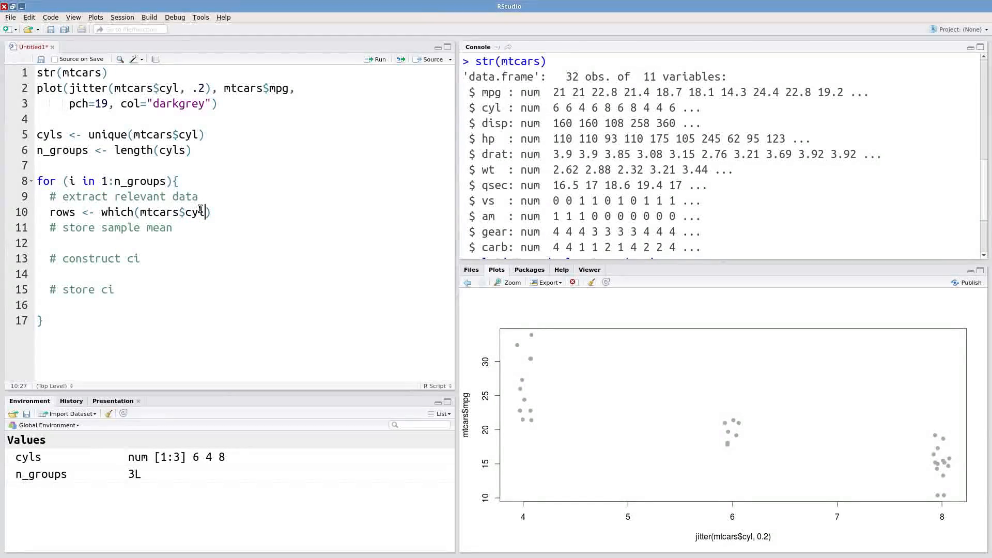
pyautogui.write('=')
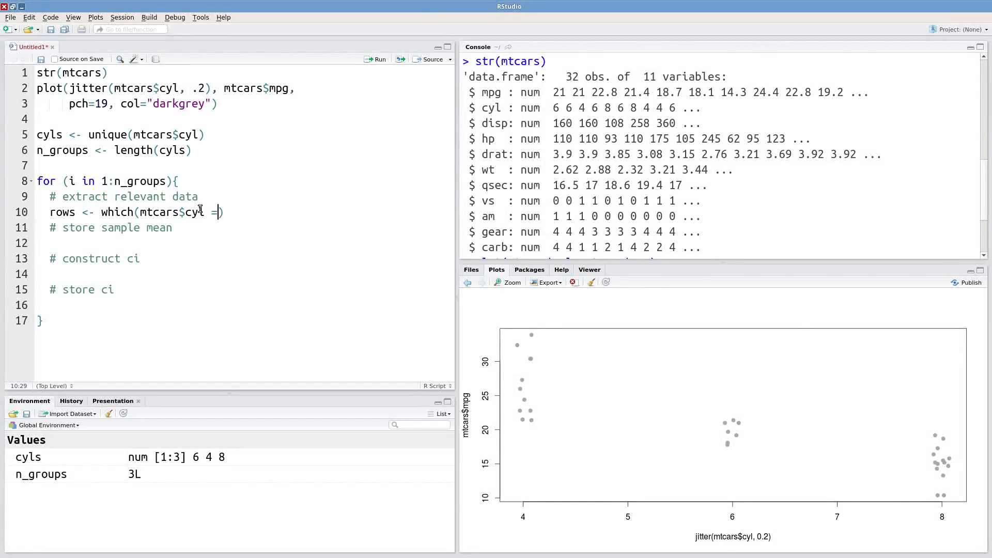
pyautogui.write('=')
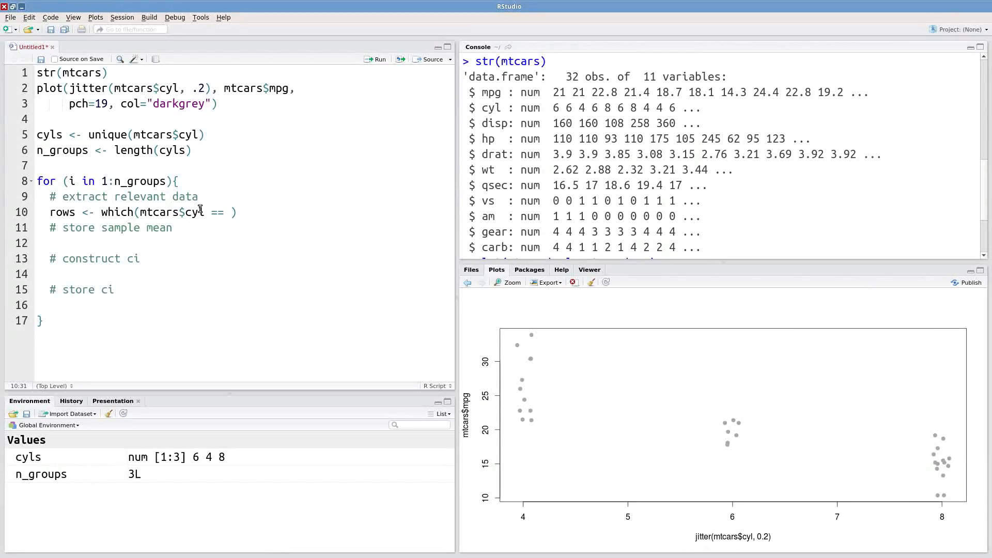
pyautogui.write('cyls[i]')
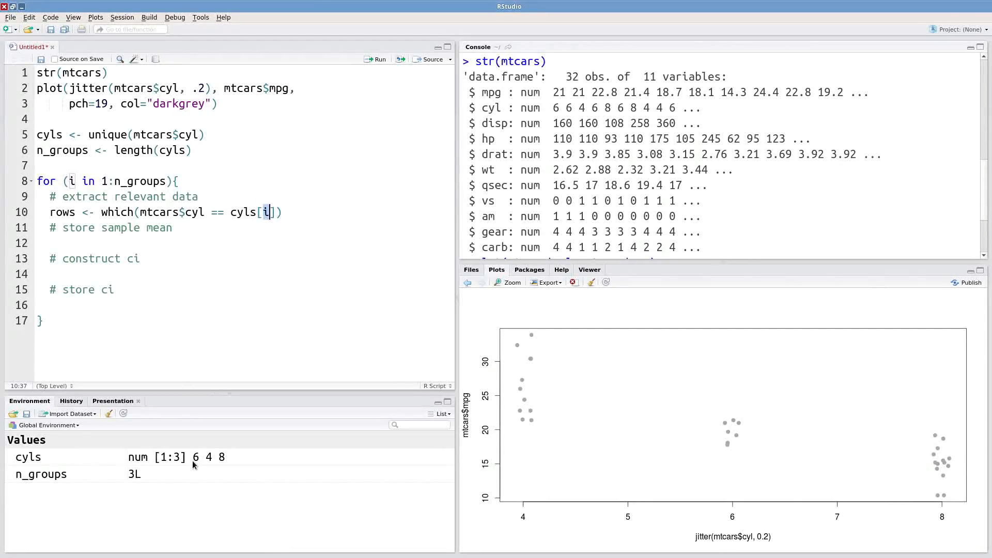
pyautogui.moveTo(195, 457)
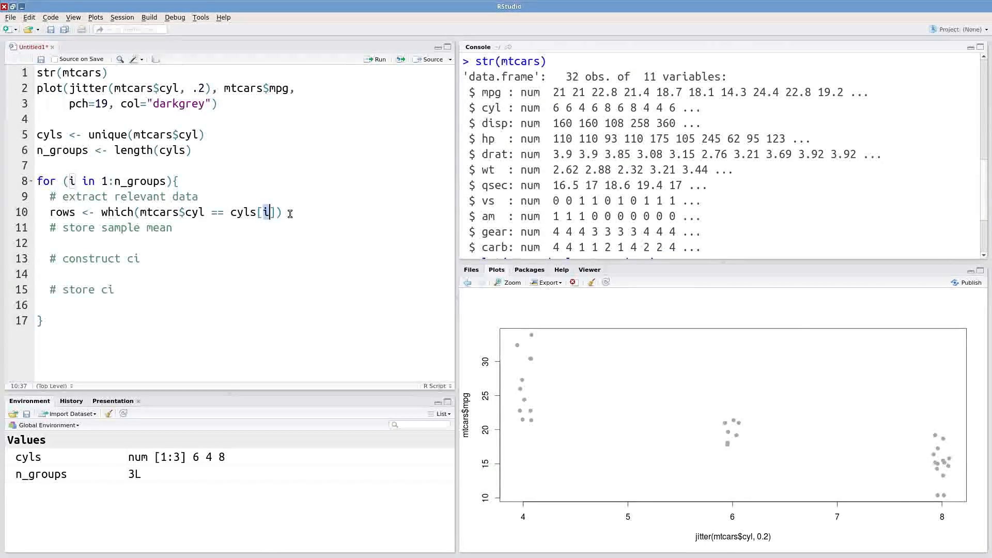
pyautogui.tripleClick(158, 212)
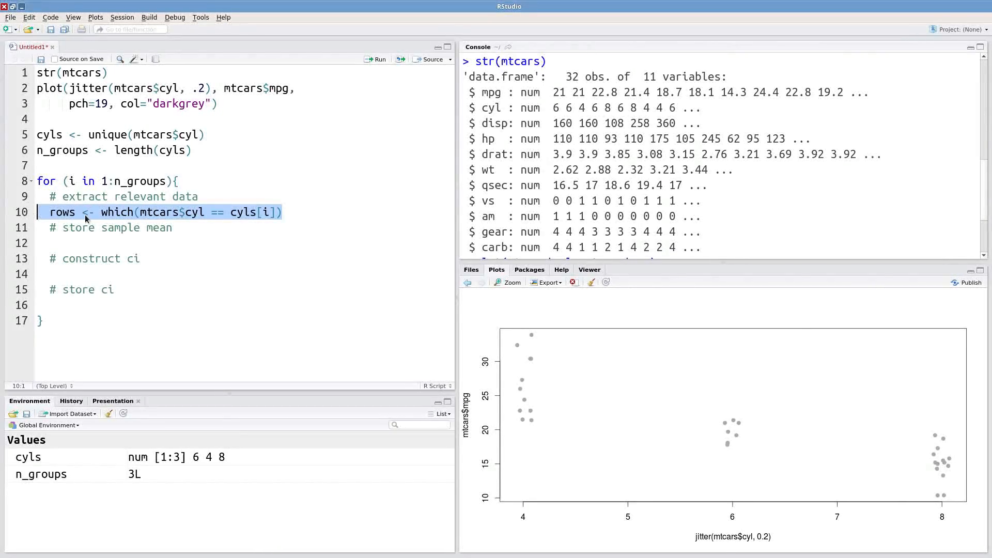
pyautogui.moveTo(431, 190)
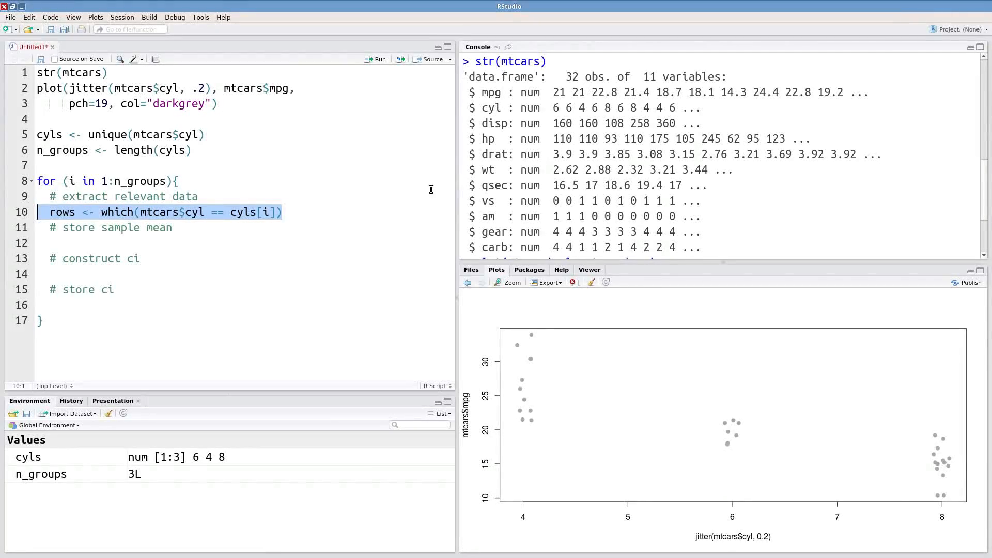
pyautogui.moveTo(319, 218)
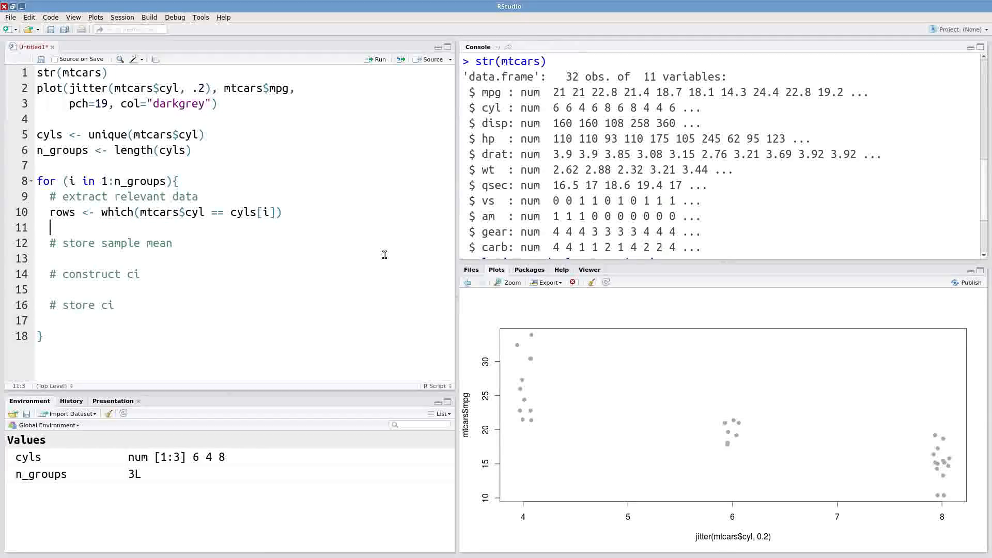
# - Add observations <- mtcars$mpg[rows] as the next loop line
pyautogui.write('observati')
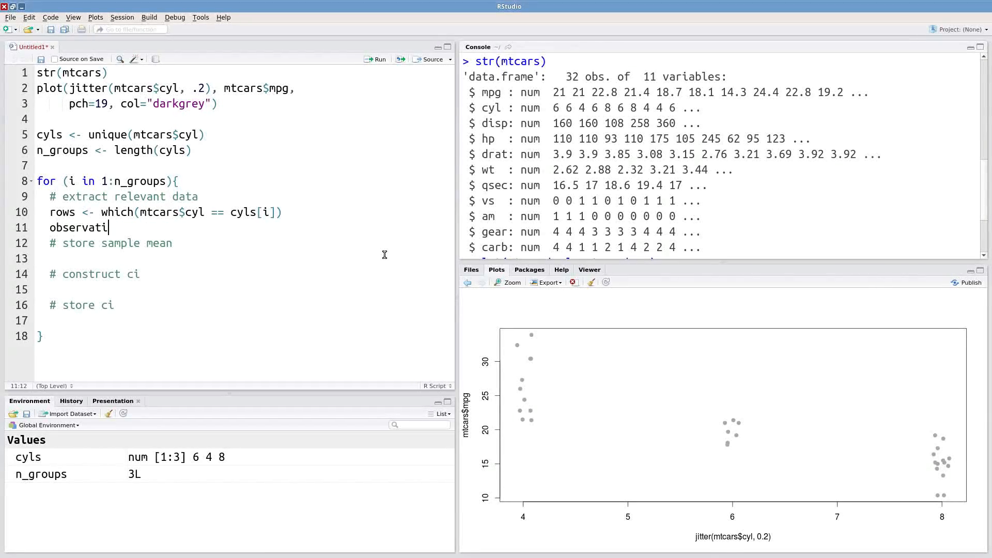
pyautogui.write('ons <-')
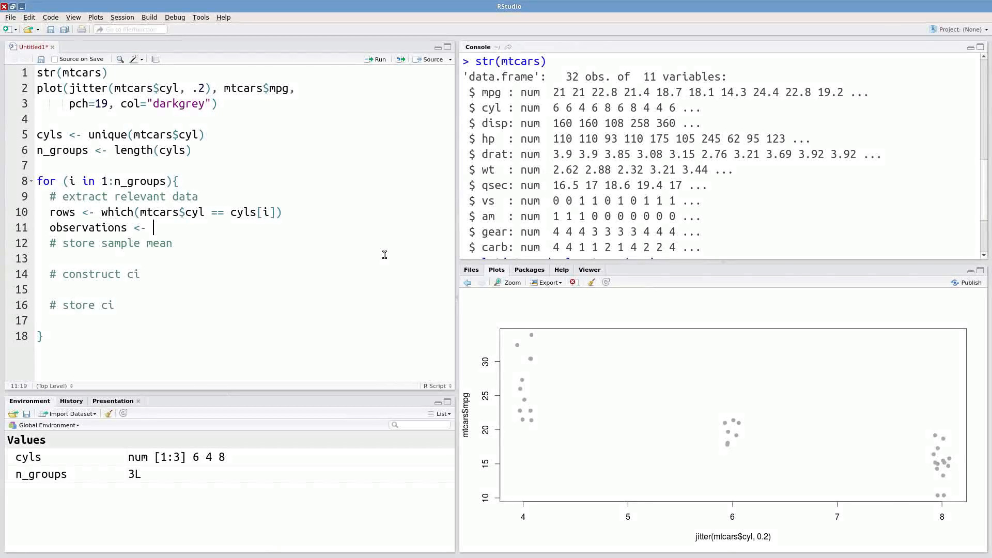
pyautogui.write('mtcars')
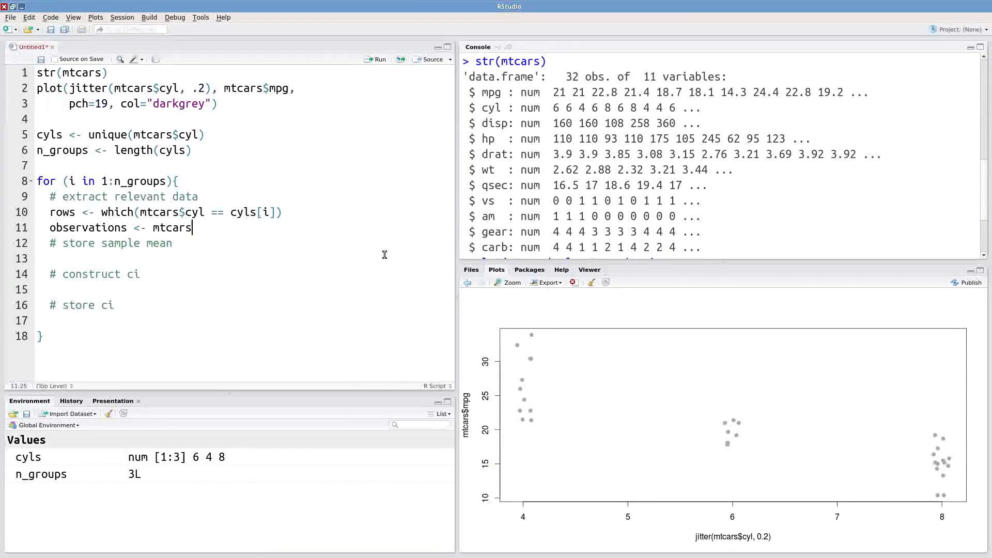
pyautogui.write('$mpg[row')
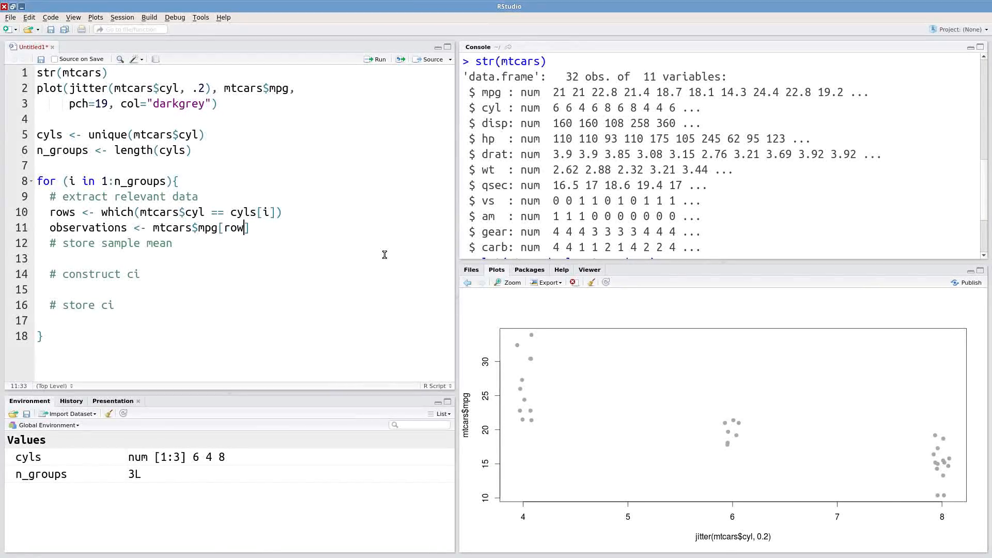
pyautogui.write('s]')
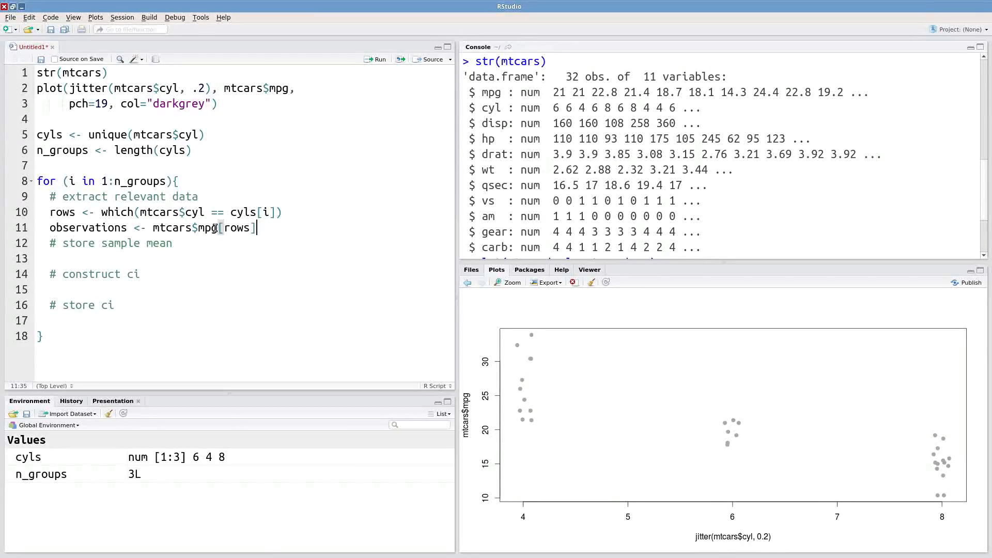
pyautogui.moveTo(290, 228)
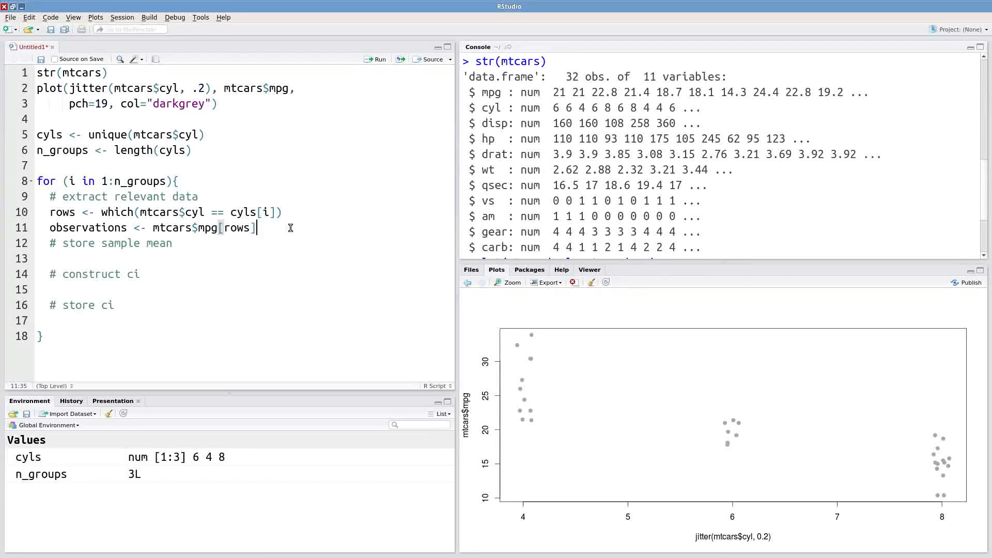
pyautogui.doubleClick(89, 227)
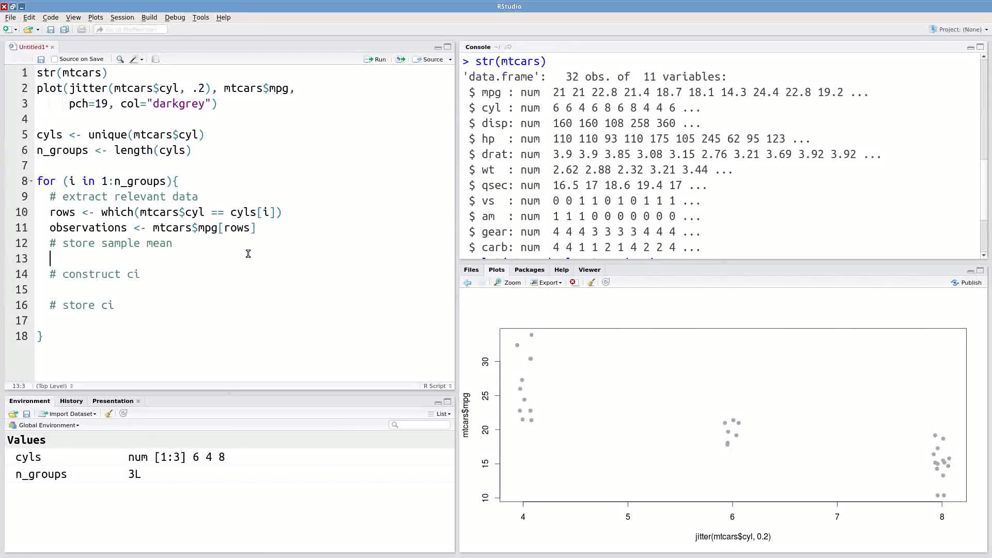
pyautogui.moveTo(103, 259)
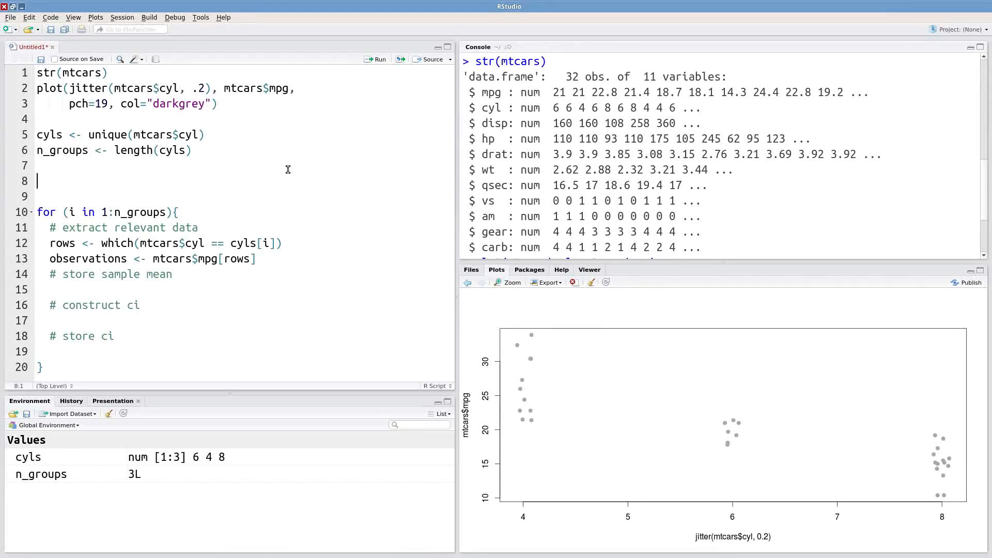
# - Create sample_mean <- rep(NA, n_groups) as an empty container
pyautogui.write('s')
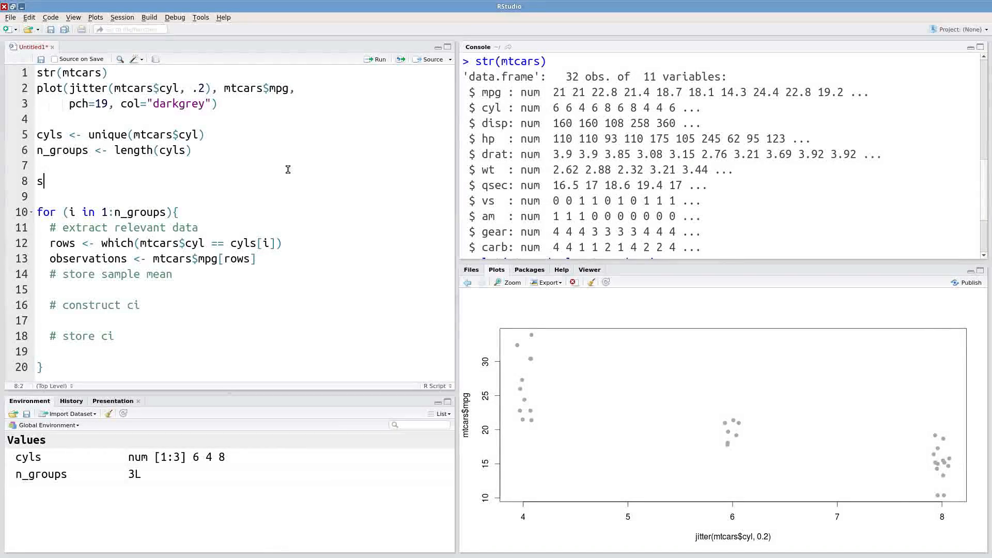
pyautogui.write('ample_mean')
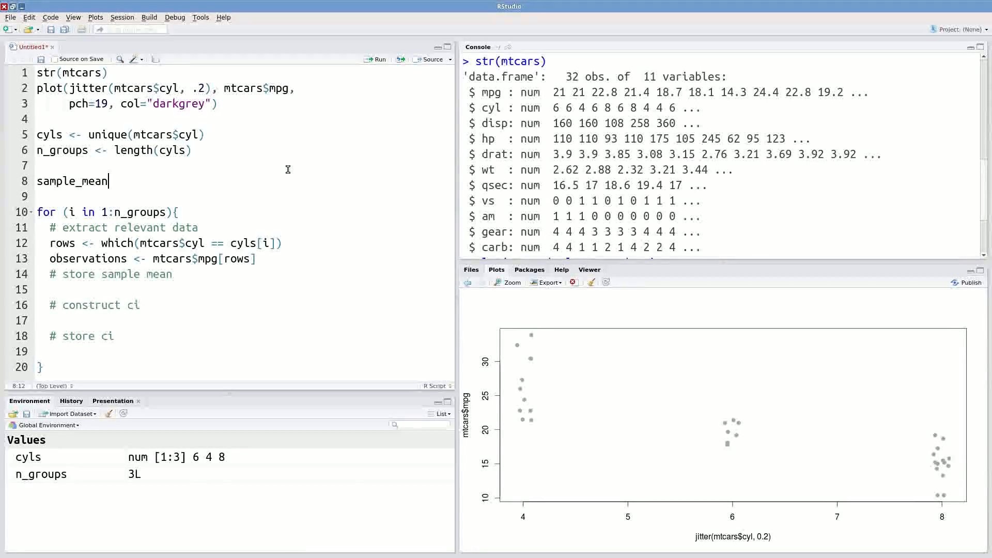
pyautogui.write('<- rep(')
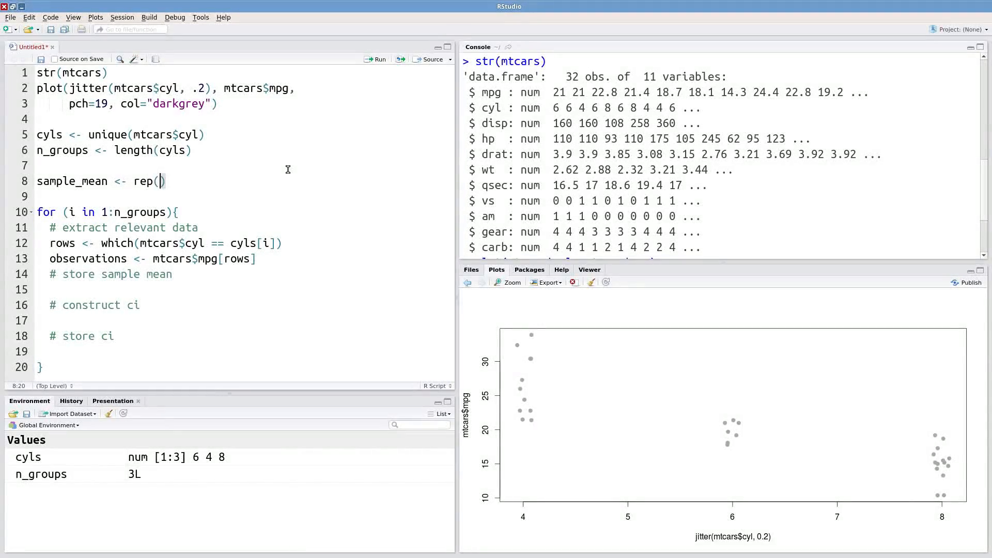
pyautogui.write('NA,')
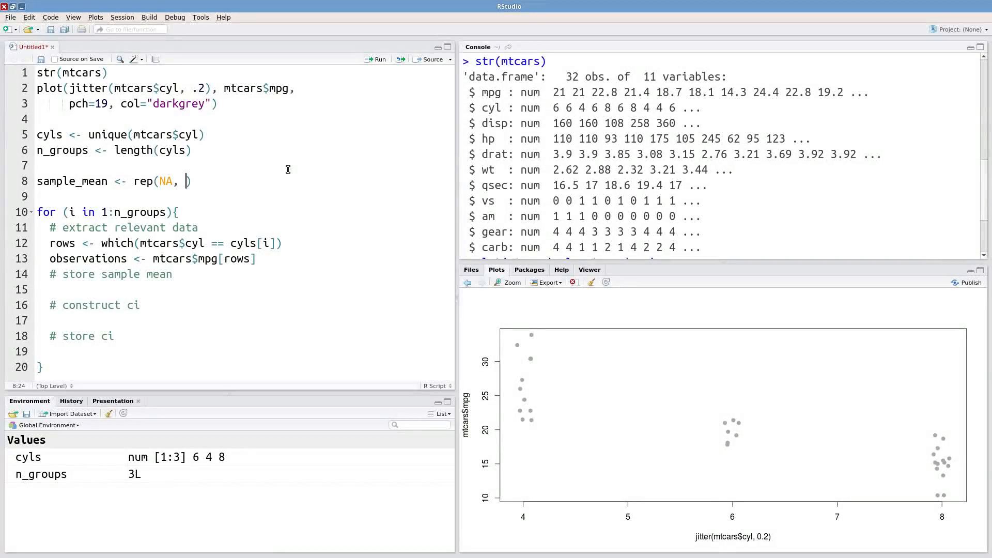
pyautogui.write('n_groups')
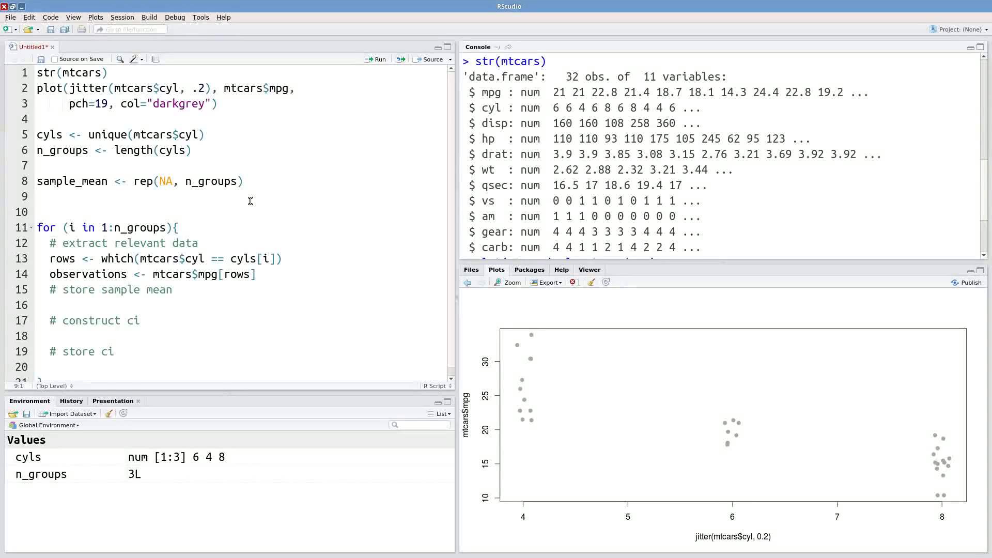
# - Create cis <- matrix(nrow=n_groups, ncol=2) as an empty 3-by-2 matrix
pyautogui.write('cis <-')
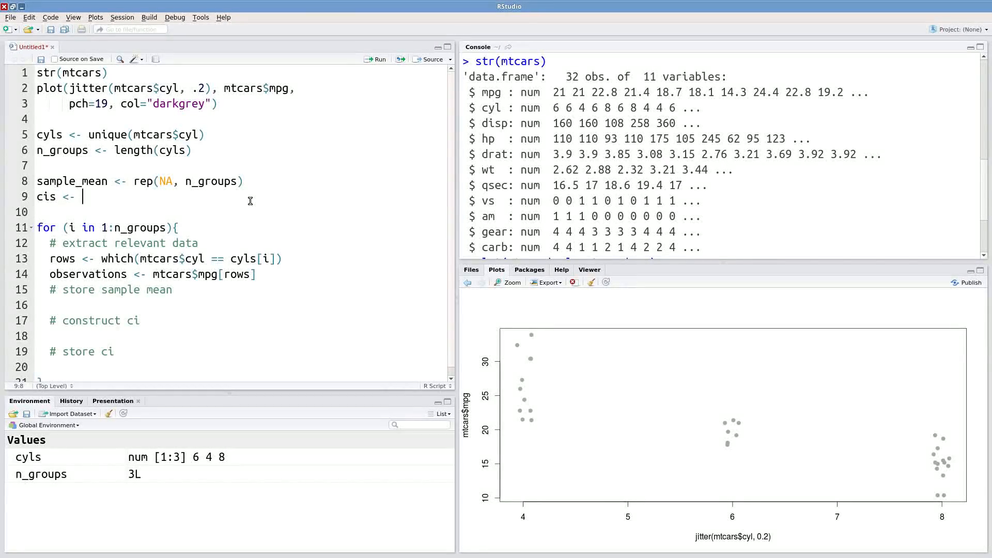
pyautogui.write('matrix()')
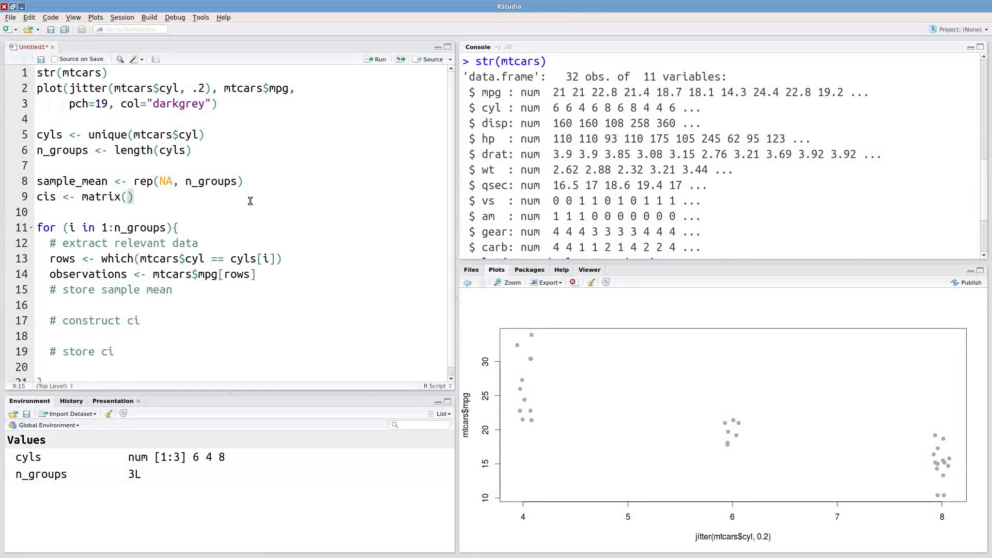
pyautogui.write('nrow=n_groups, nco')
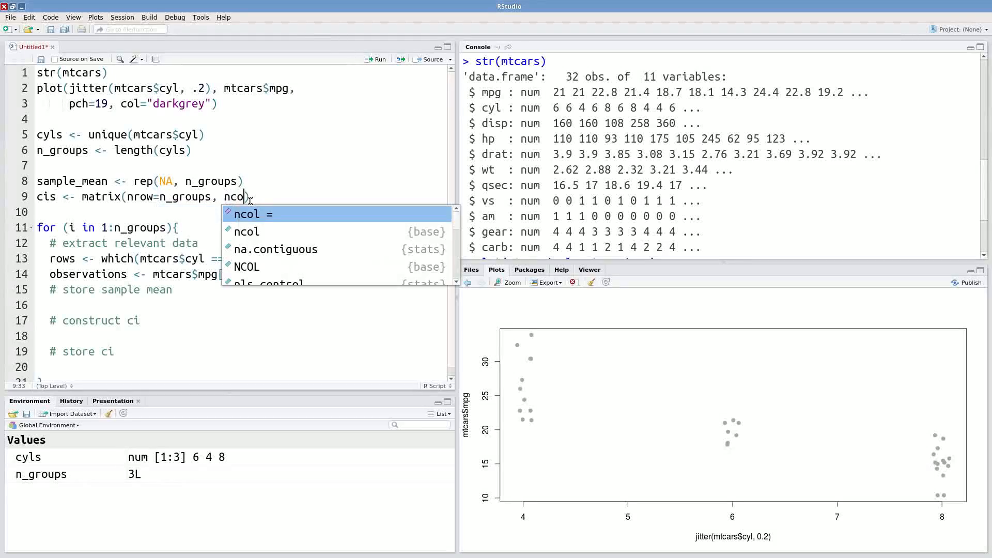
pyautogui.write('=2)')
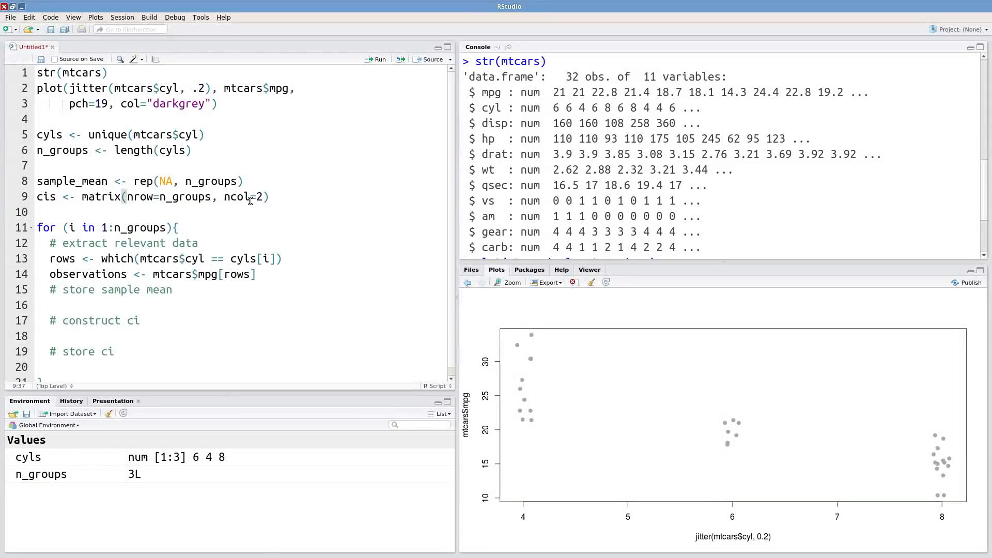
pyautogui.click(243, 181)
pyautogui.write('sample_mean[i')
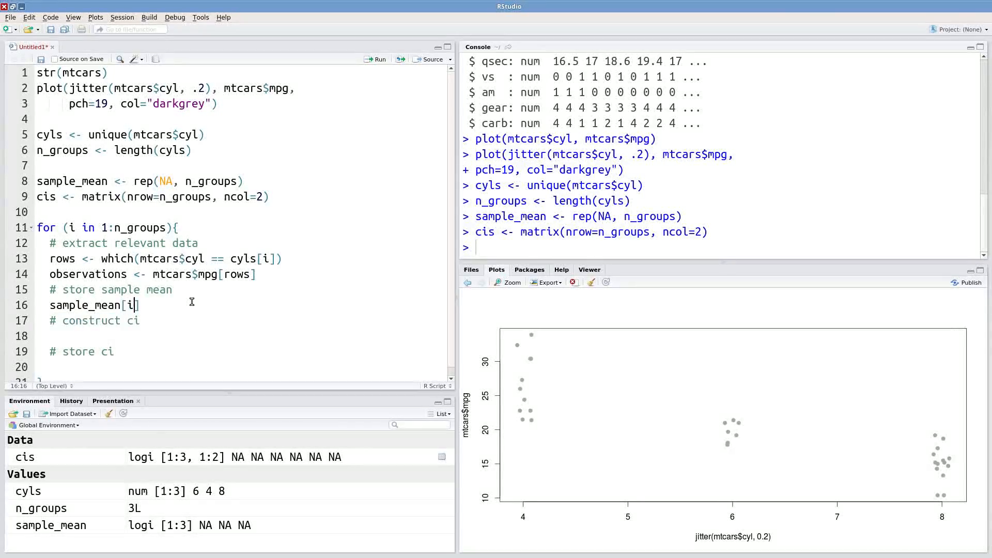
# - Add sample_mean[i] <- mean(observations) under the store sample mean comment
pyautogui.write('<-')
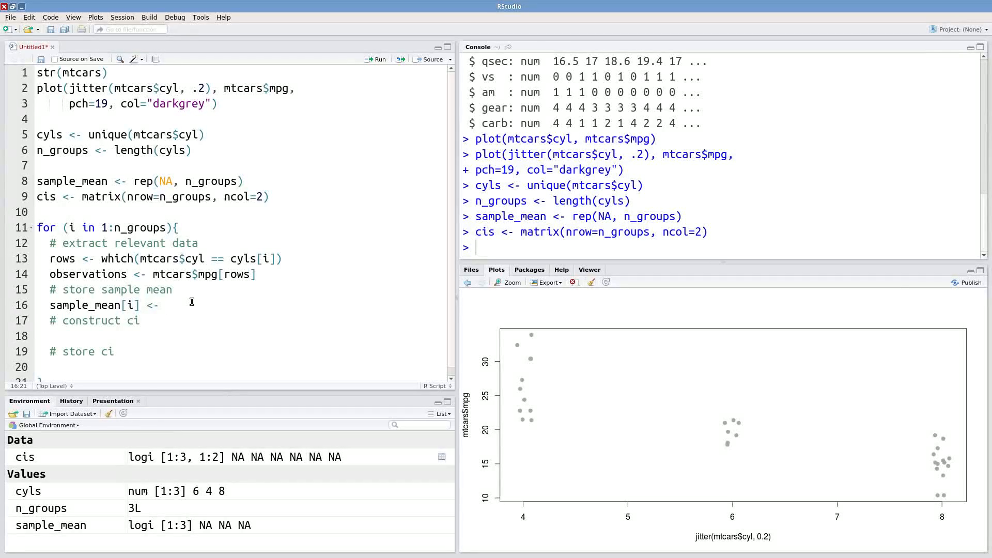
pyautogui.write('mean')
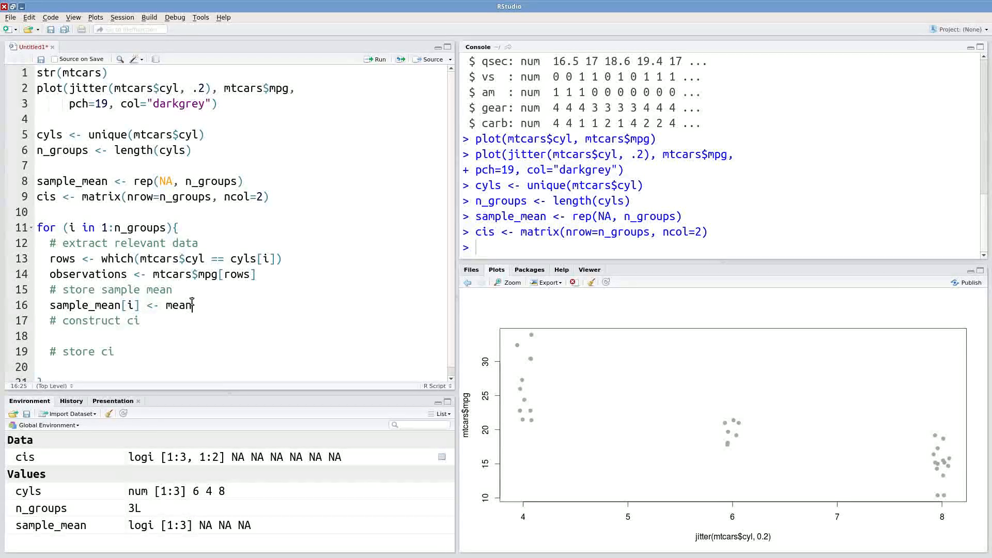
pyautogui.write('(obser')
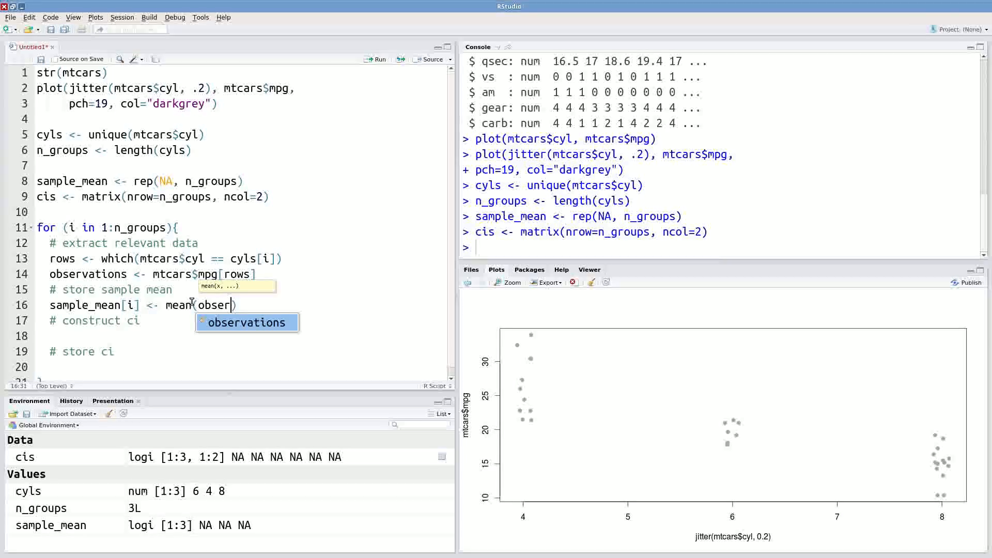
pyautogui.press('Tab')
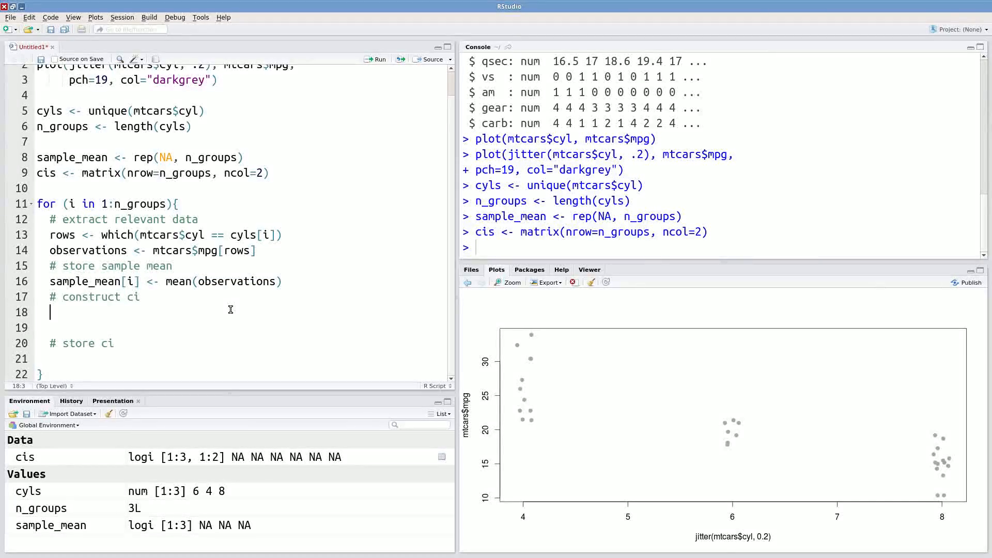
# - Add loop lines computing stdev <- sd(observations), n <- length(observations), and se_mean from stdev and sqrt(n)
pyautogui.write('stdev <-')
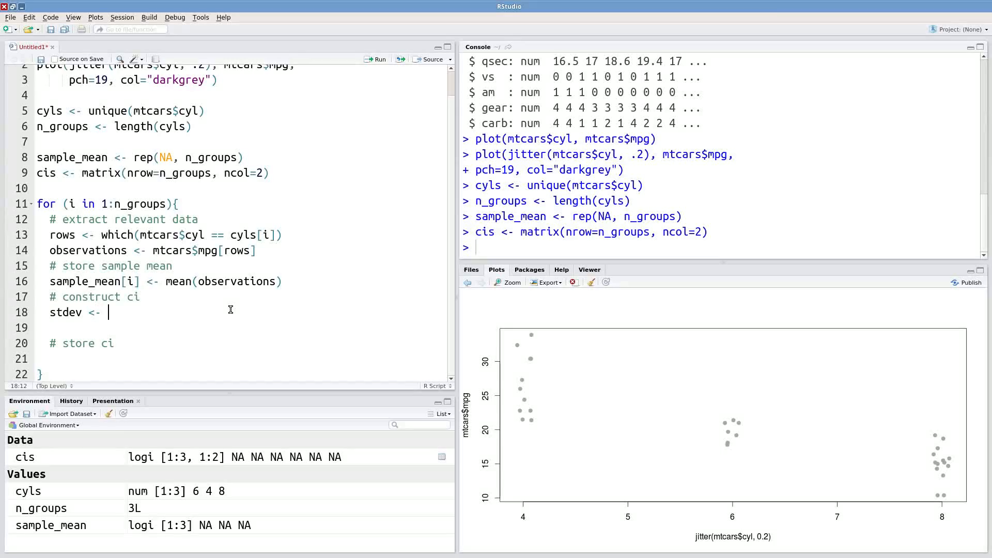
pyautogui.write('sd(observations')
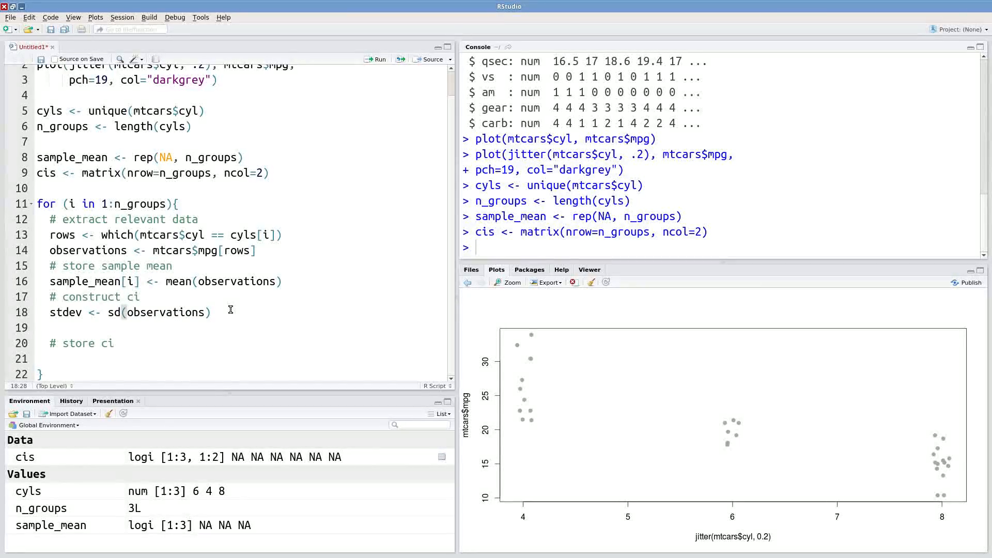
pyautogui.press('enter')
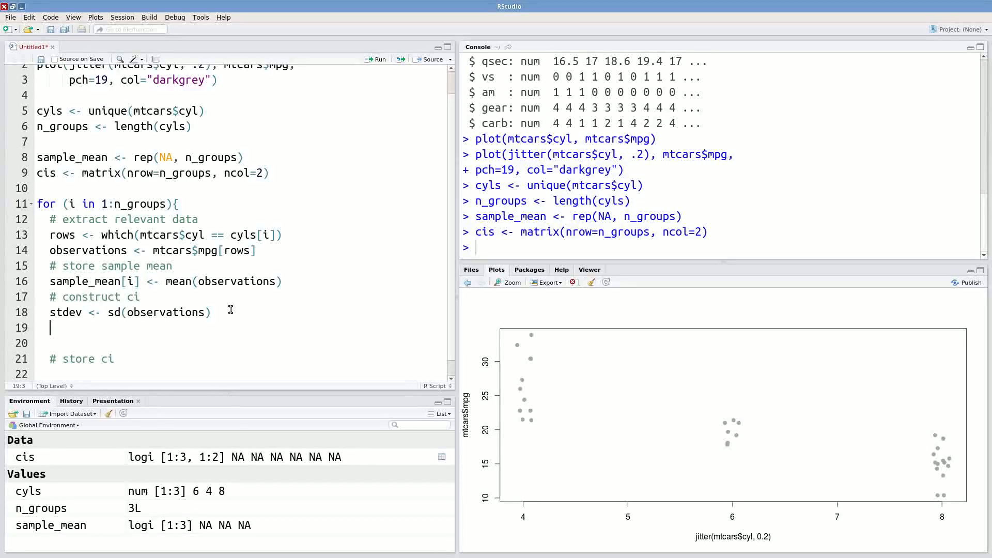
pyautogui.write('n <-')
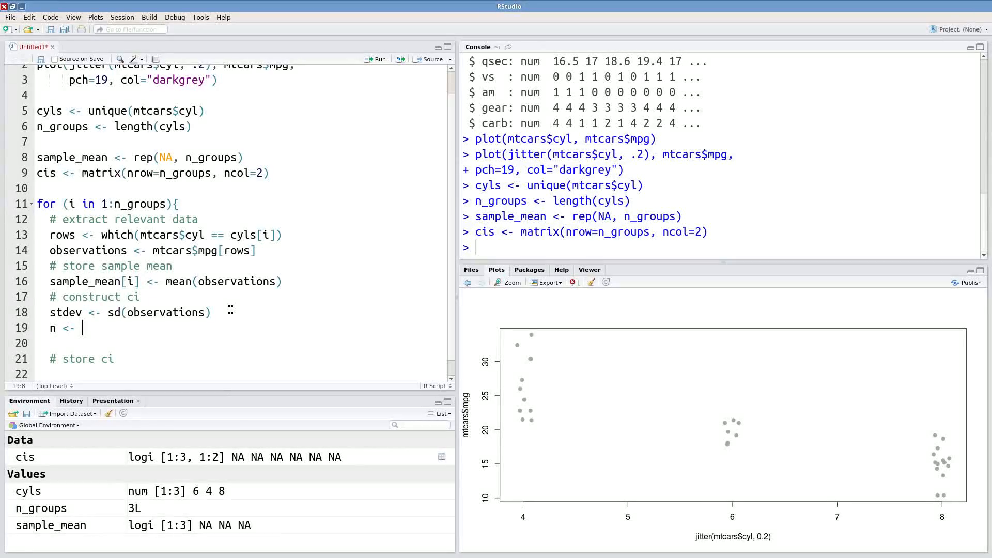
pyautogui.write('leng')
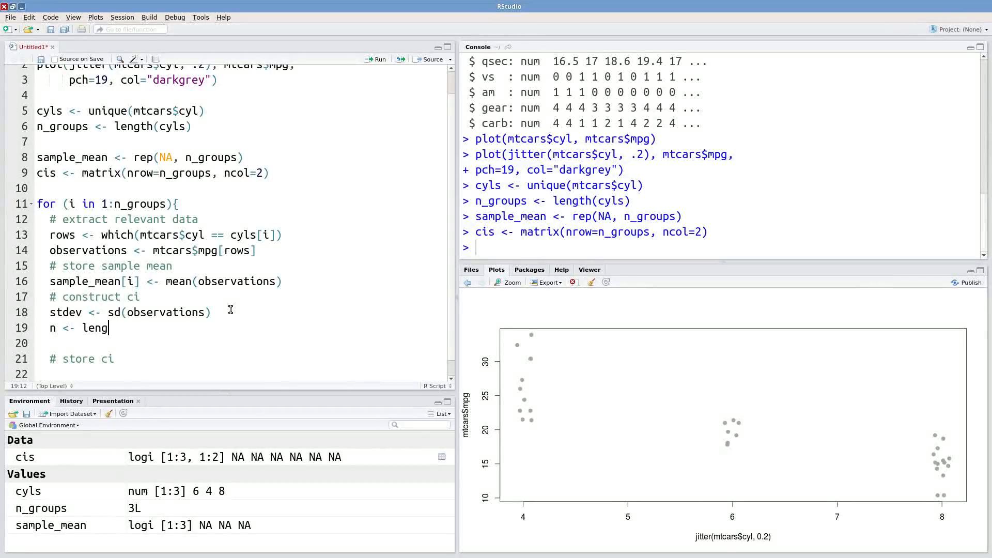
pyautogui.write('th(observa')
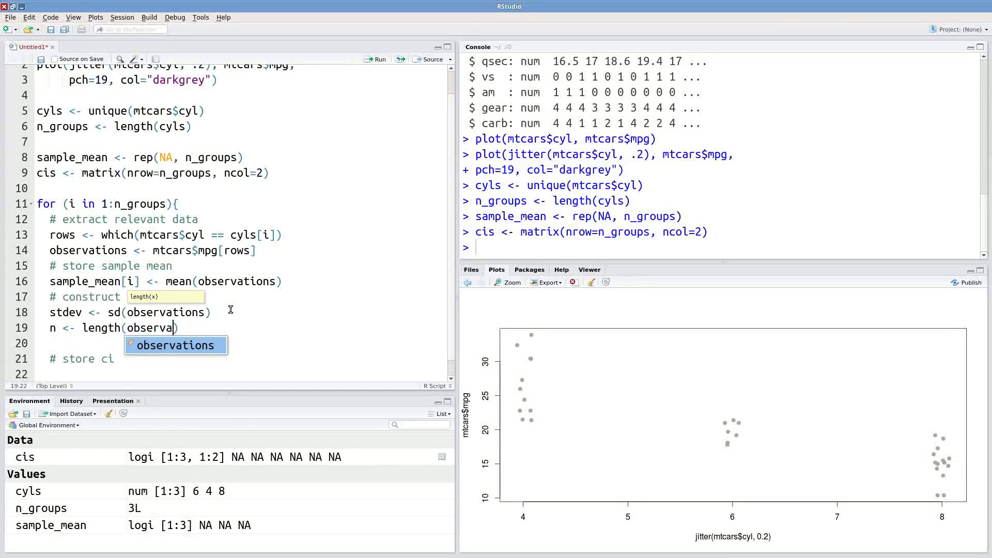
pyautogui.press('Enter')
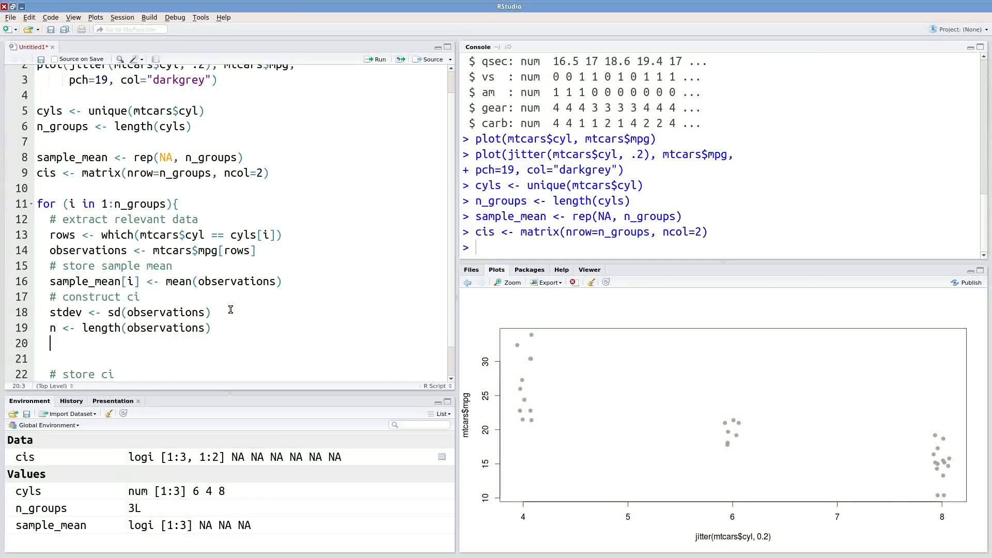
pyautogui.write('sd')
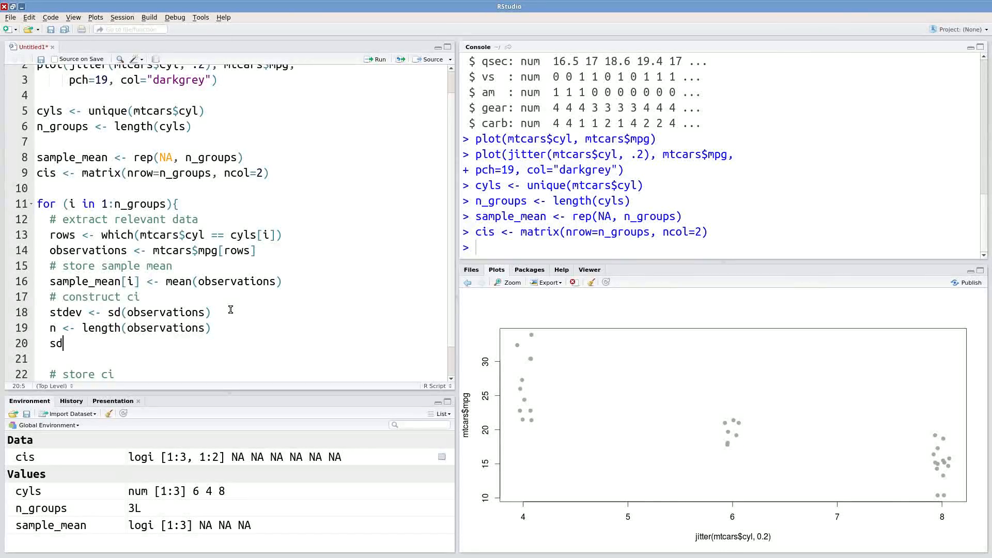
pyautogui.write('e')
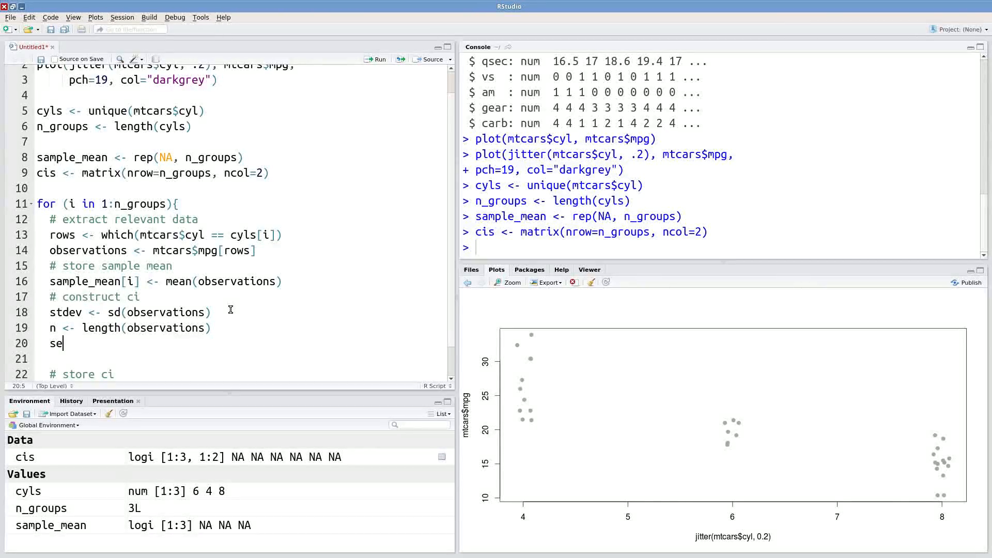
pyautogui.write('_mean')
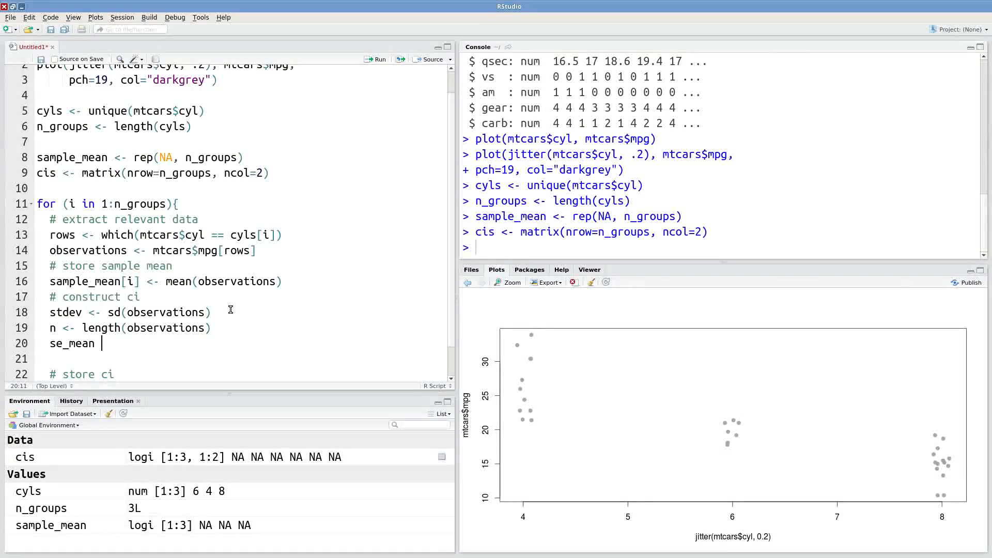
pyautogui.write('<- stdev / sq')
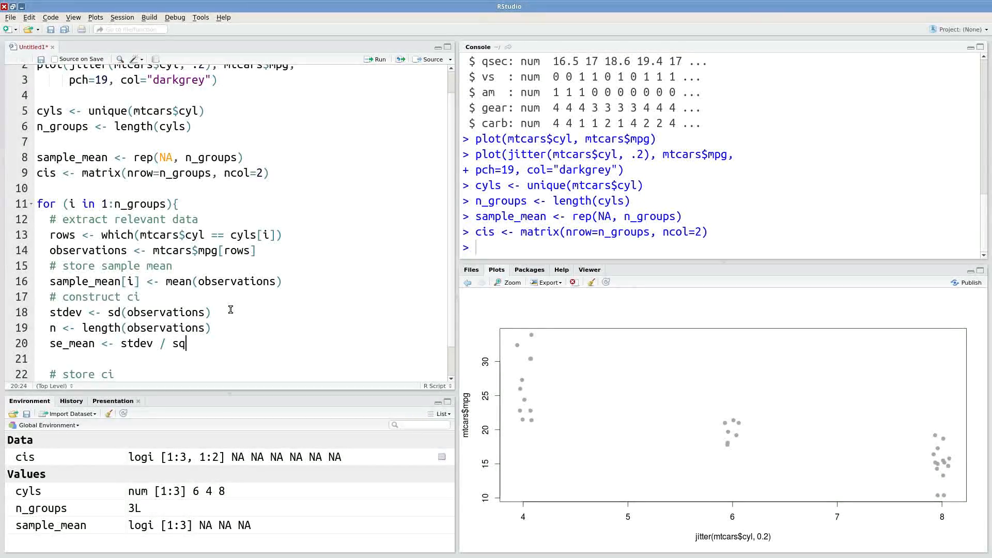
pyautogui.write('rt(n')
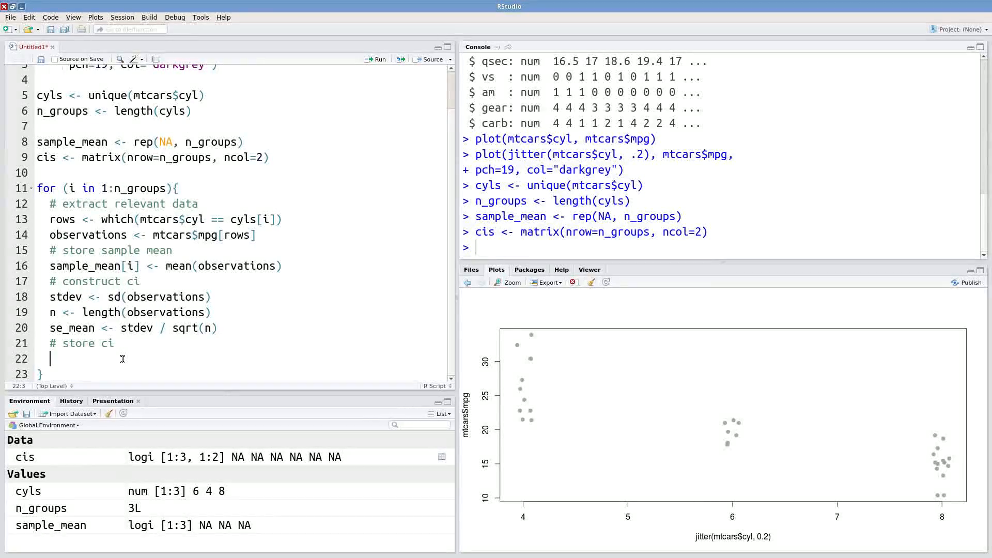
# - Store confidence bounds cis[i, 1] and cis[i, 2] as sample_mean[i] ∓ 2 * se_mean
pyautogui.write('cis')
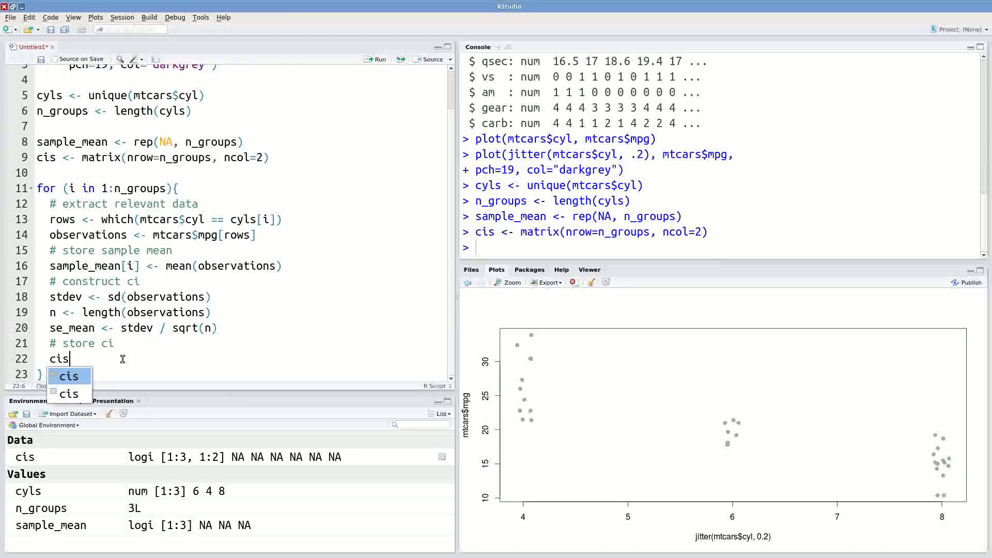
pyautogui.write('[')
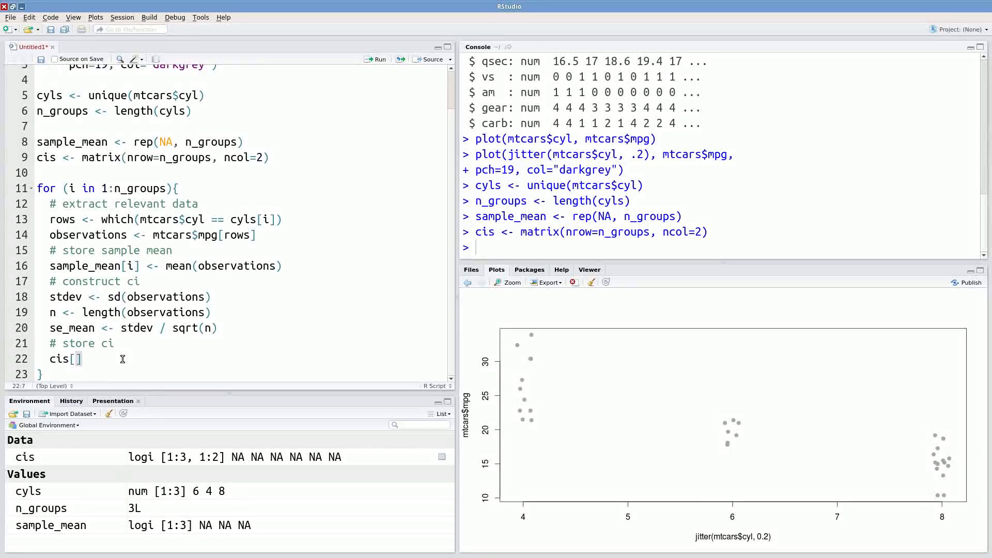
pyautogui.write('i,')
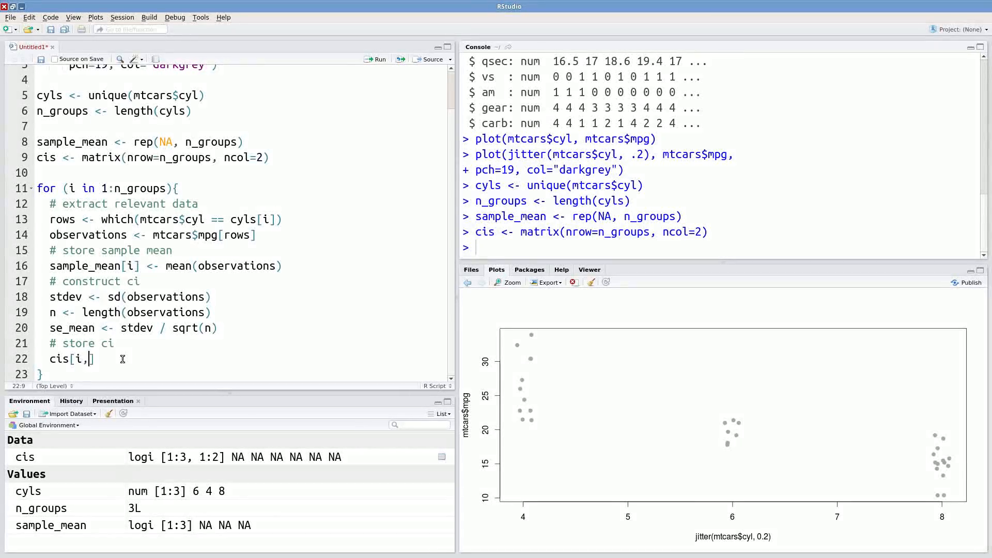
pyautogui.write('1]')
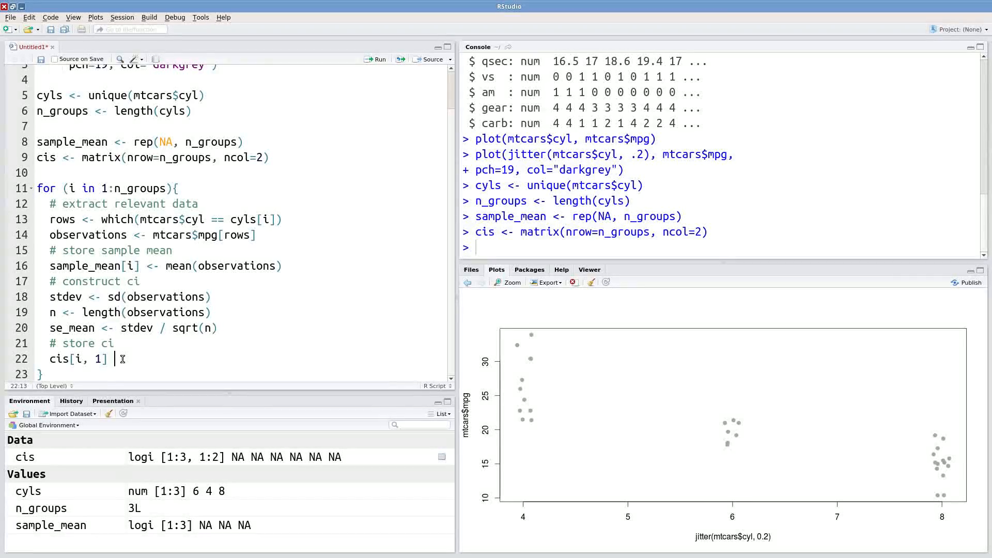
pyautogui.write('<-')
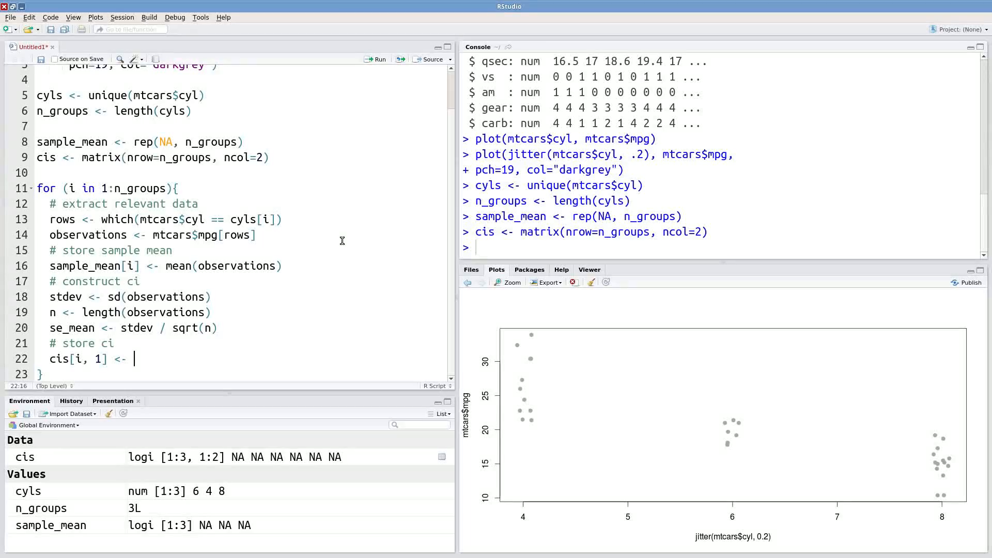
pyautogui.write('samp')
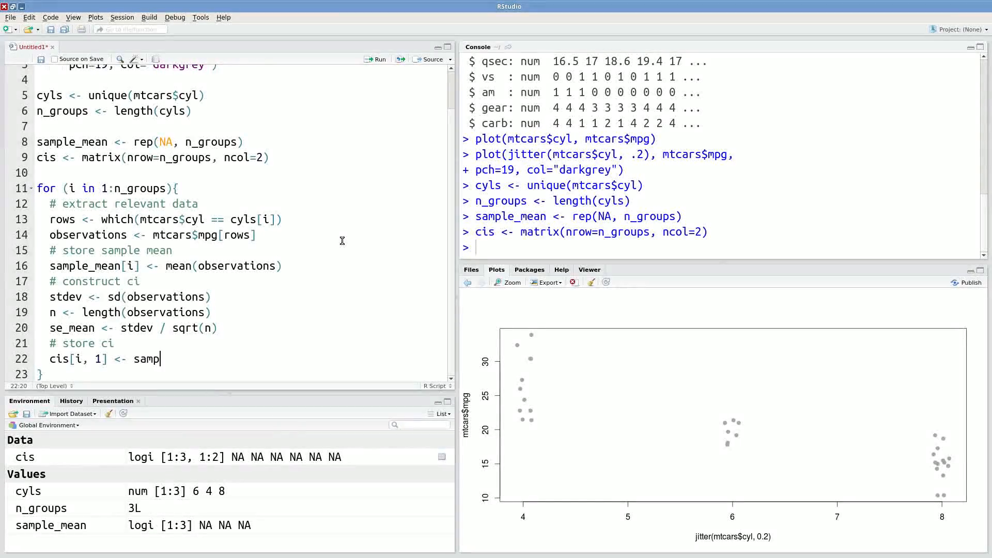
pyautogui.write('le_mean[i] -')
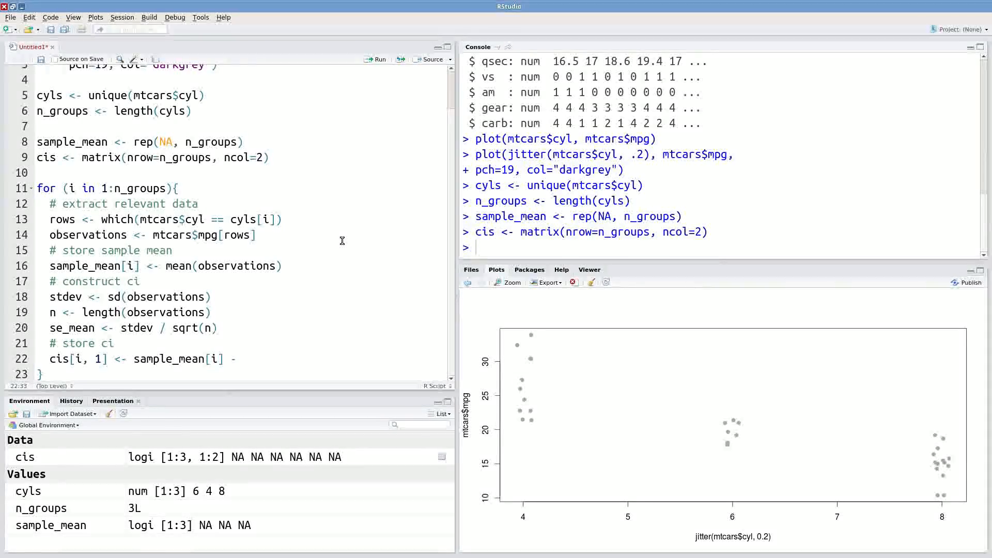
pyautogui.write('2')
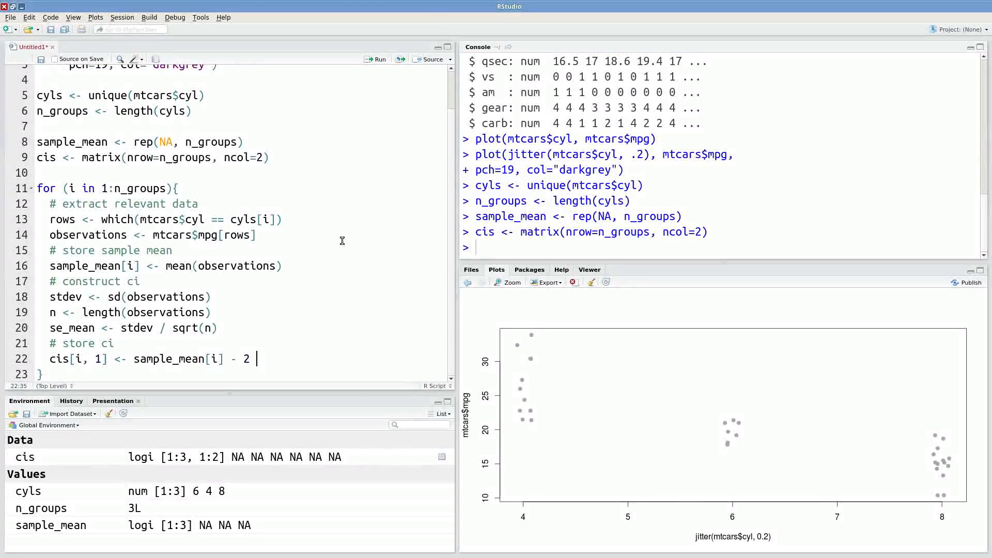
pyautogui.write('* se_mean')
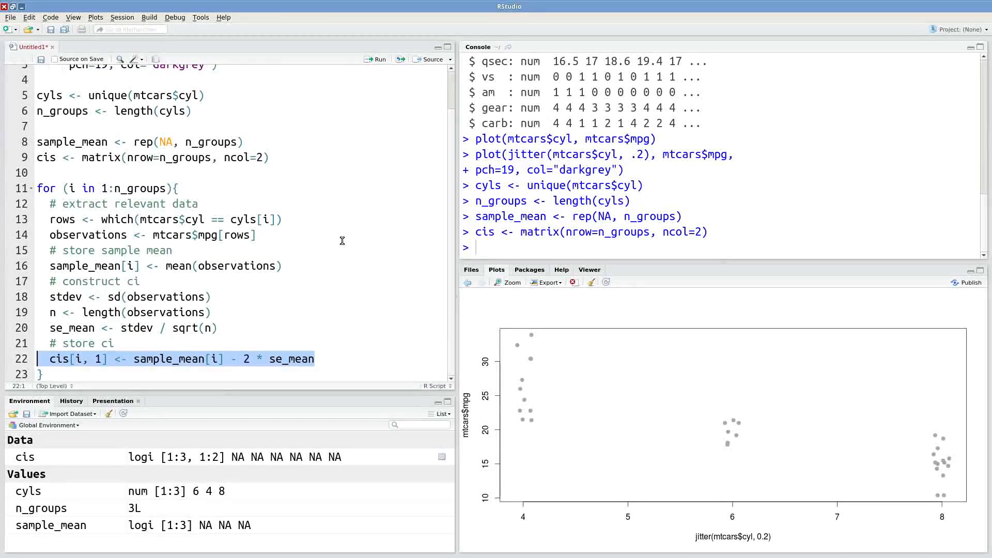
pyautogui.click(314, 359)
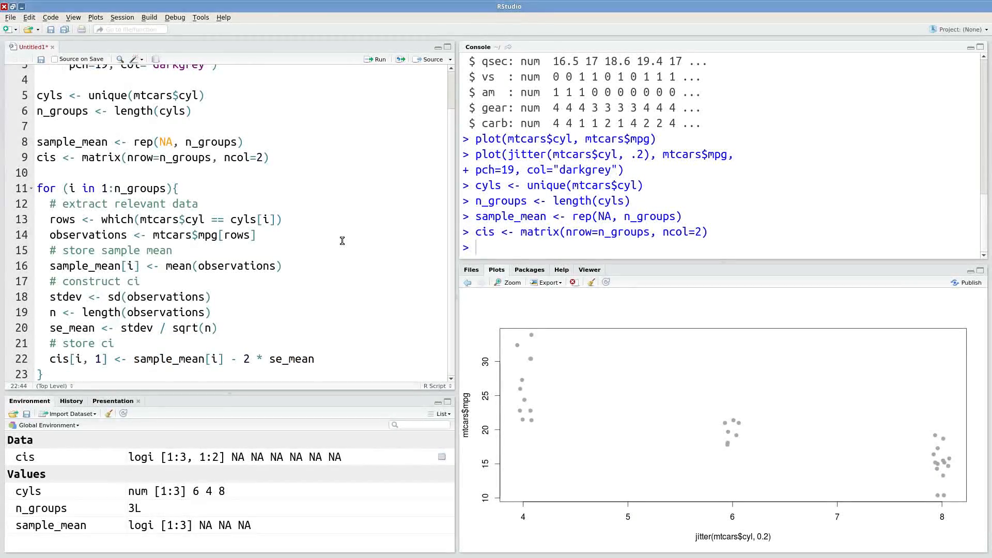
pyautogui.write('cis[i, 1] <- sample_mean[i] - 2 * se_mean')
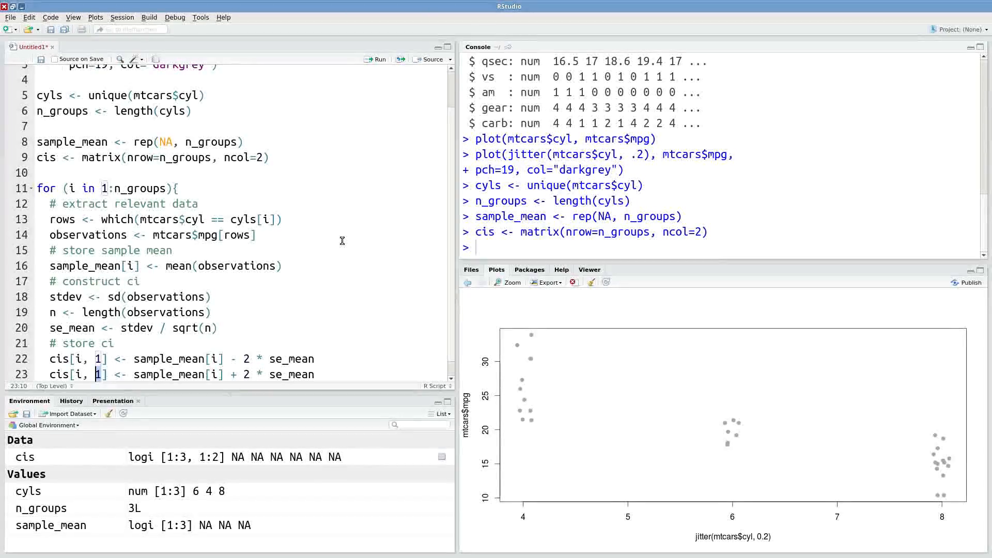
pyautogui.write('2')
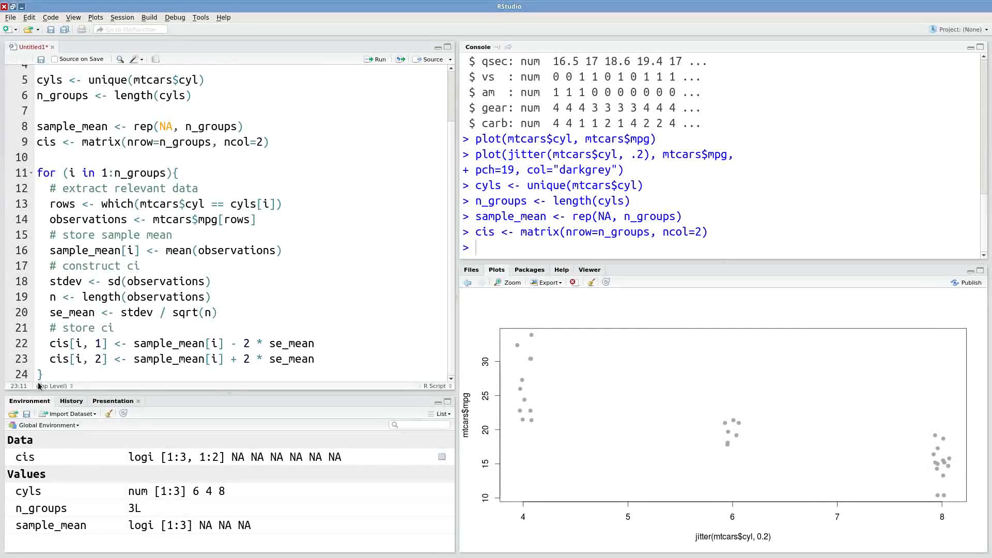
# - Print sample_mean (19.74, 26.66, 15.10) and the cis bounds matrix in the console
pyautogui.moveTo(41, 373); pyautogui.dragTo(41, 173)
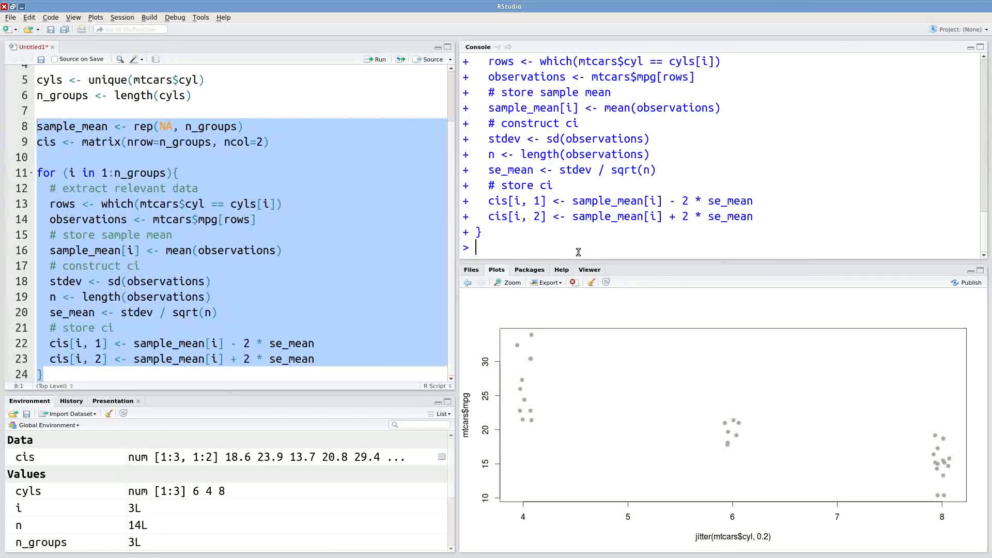
pyautogui.write('sample_mean')
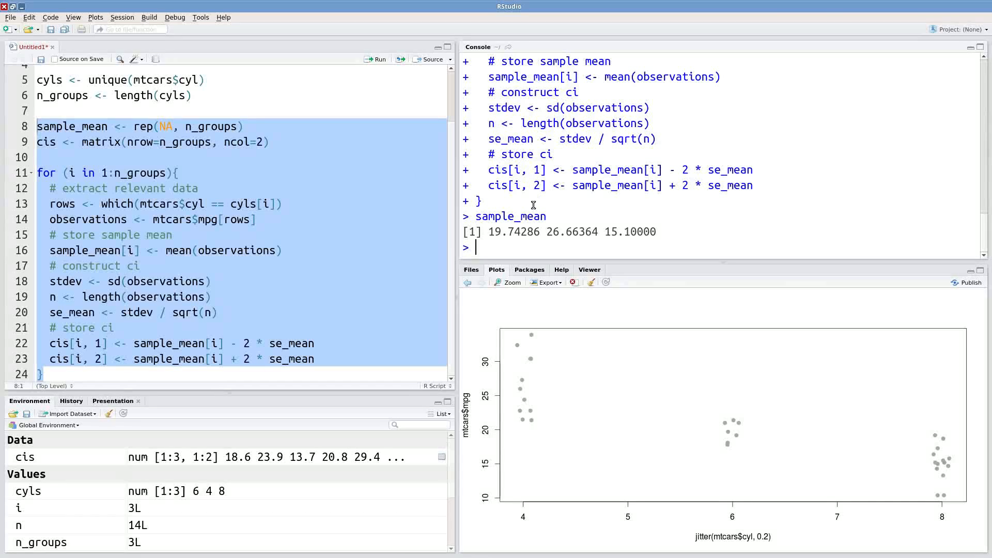
pyautogui.write('cis')
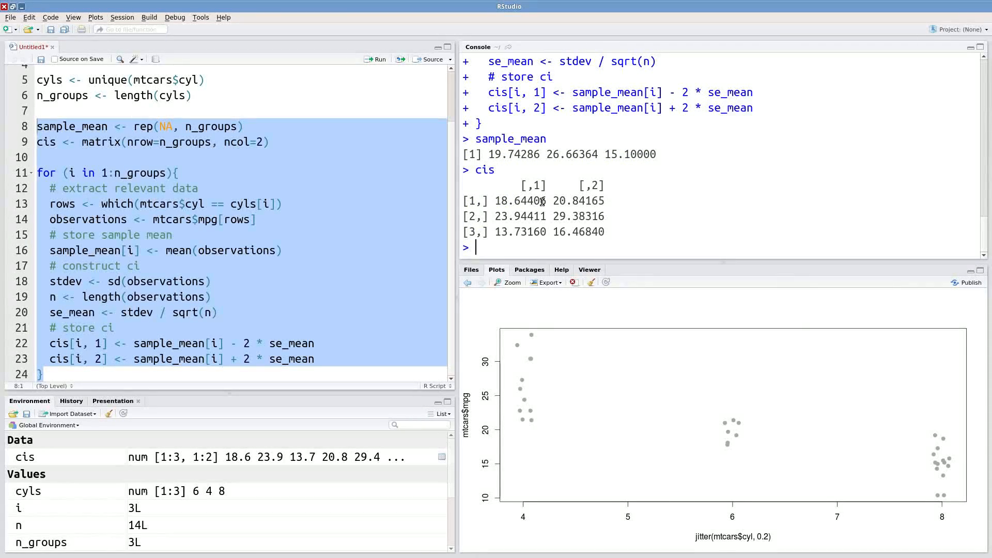
pyautogui.moveTo(763, 414)
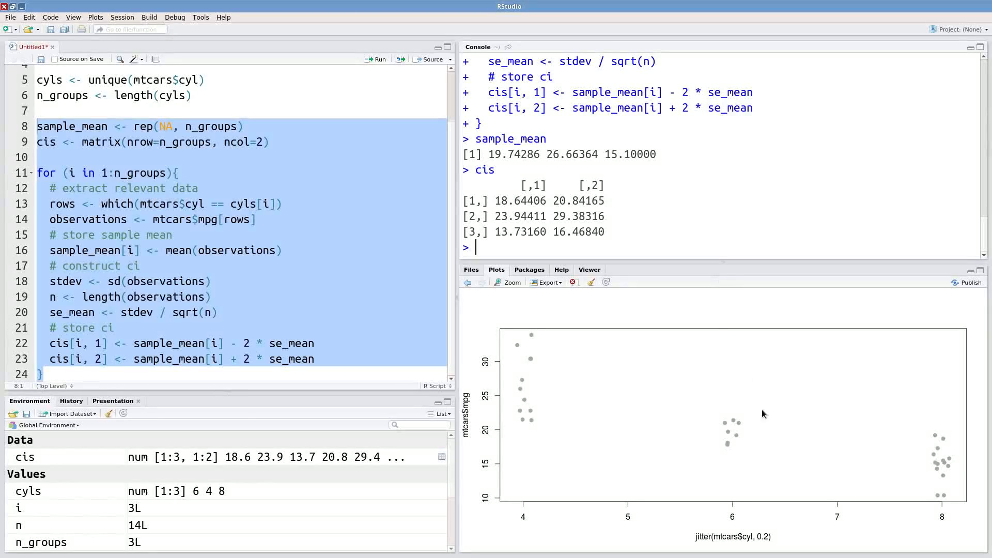
pyautogui.moveTo(741, 435)
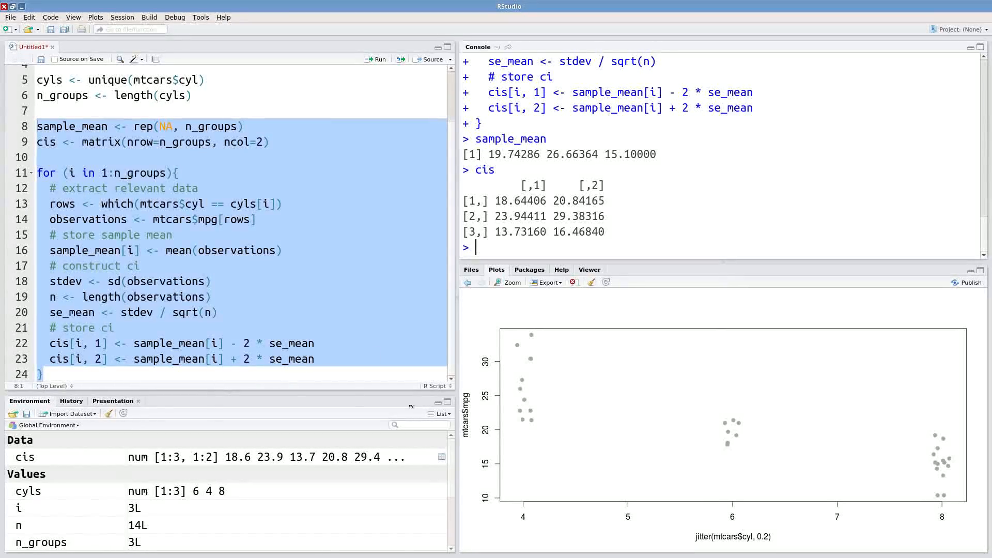
pyautogui.click(44, 373)
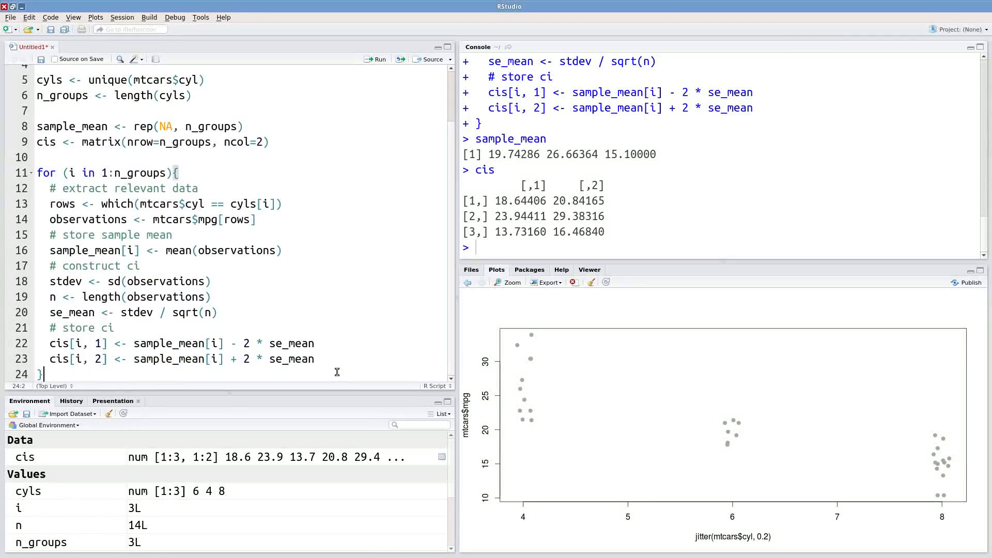
# - Add and run points(x=cyls, y=sample_mean, col="red", cex=2) to mark group means
pyautogui.scroll(-3)
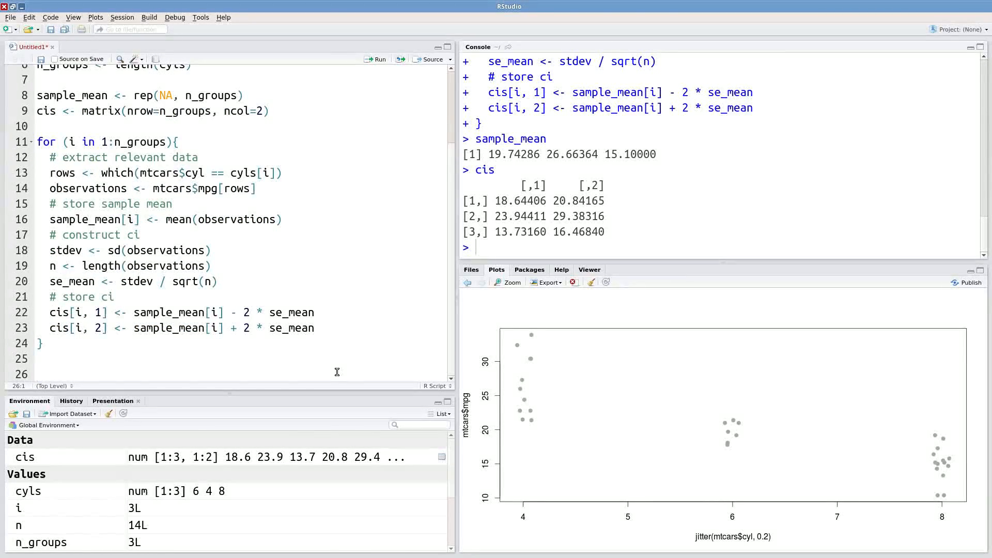
pyautogui.moveTo(364, 270)
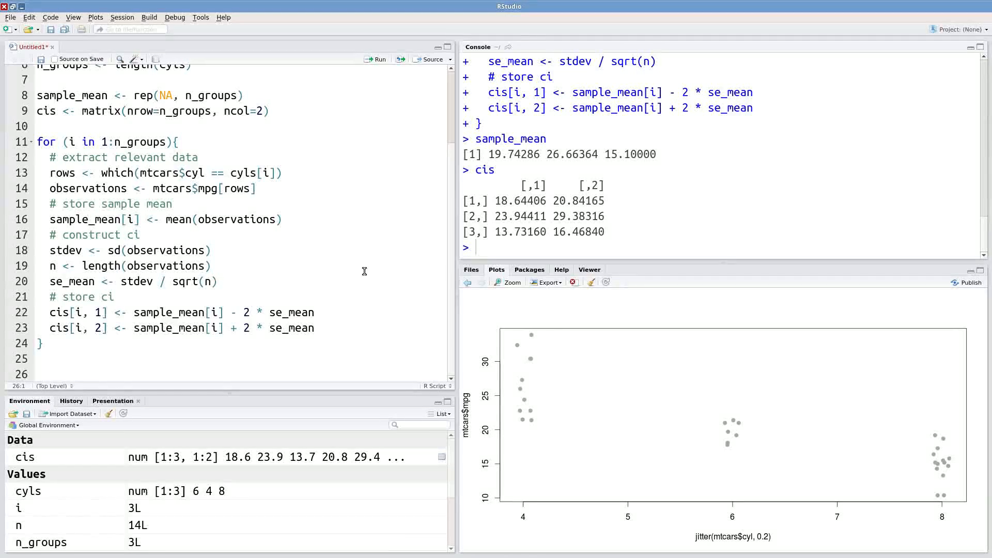
pyautogui.write('points(')
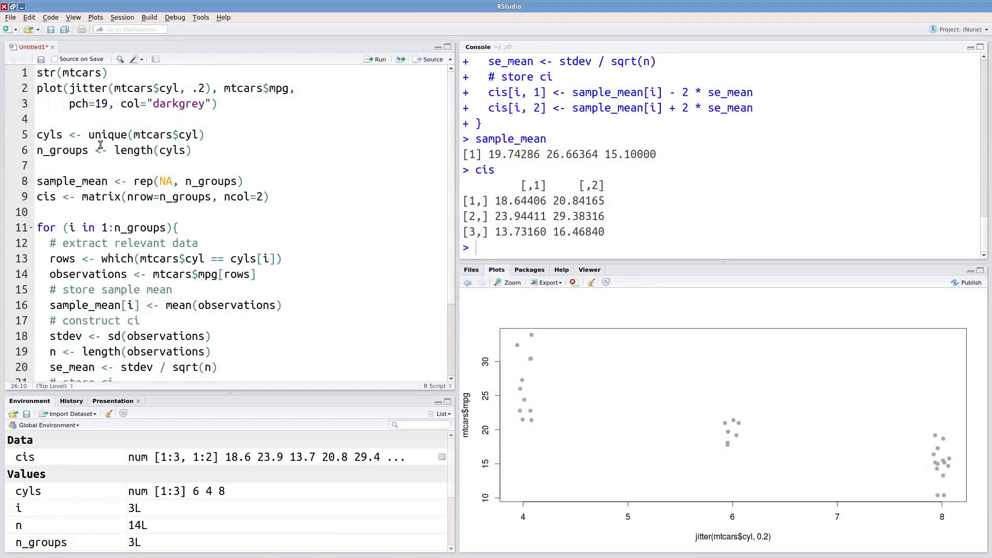
pyautogui.doubleClick(49, 135)
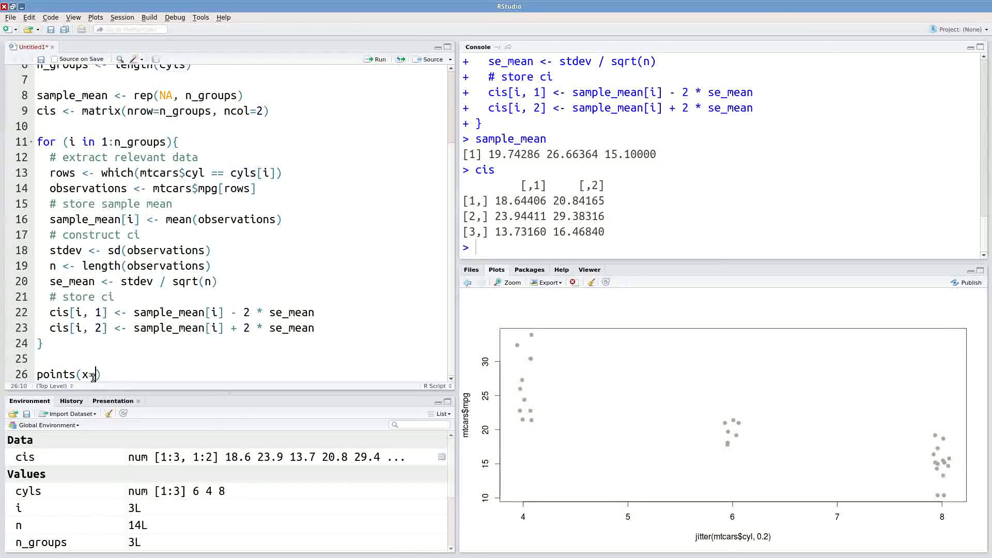
pyautogui.write('=cyls, y=')
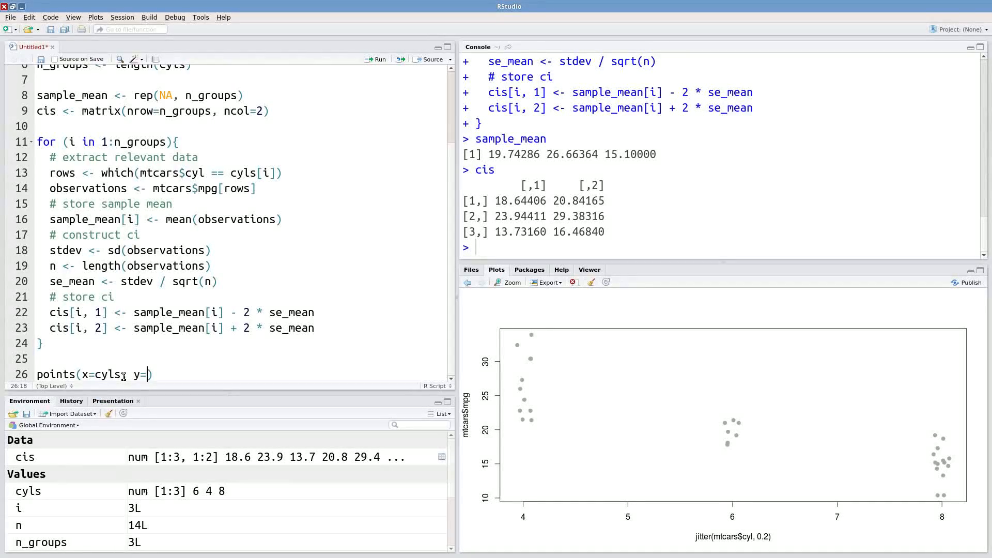
pyautogui.write('sample_mean')
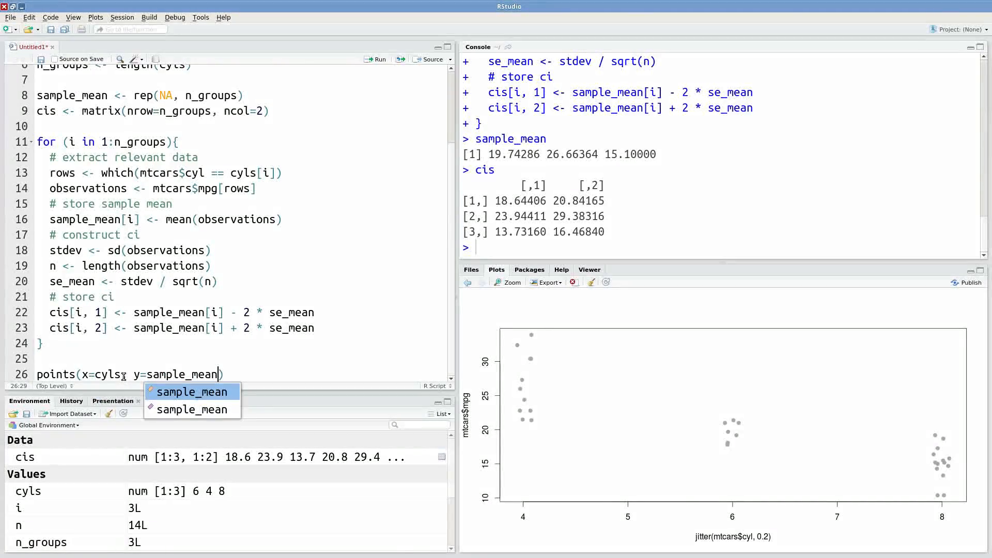
pyautogui.write(', col')
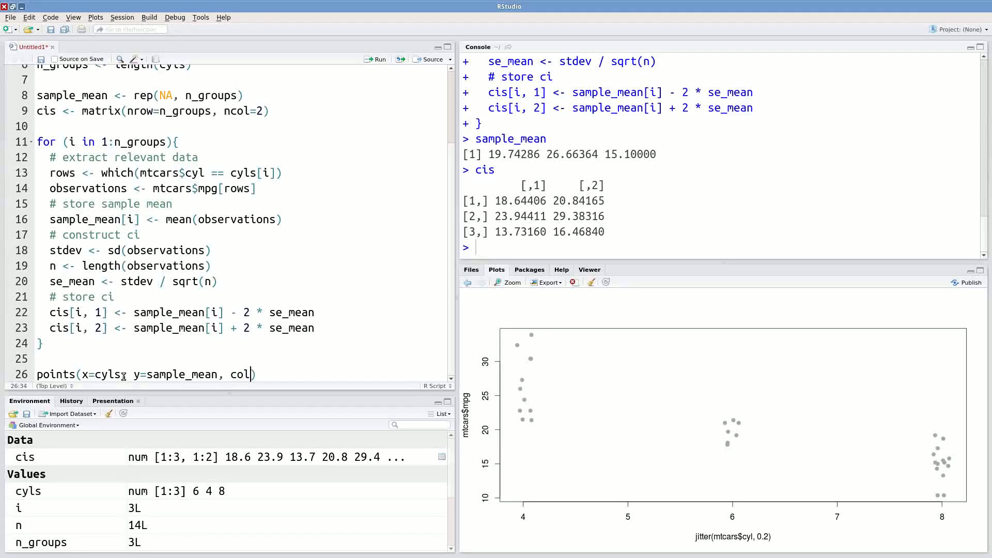
pyautogui.write('"red"')
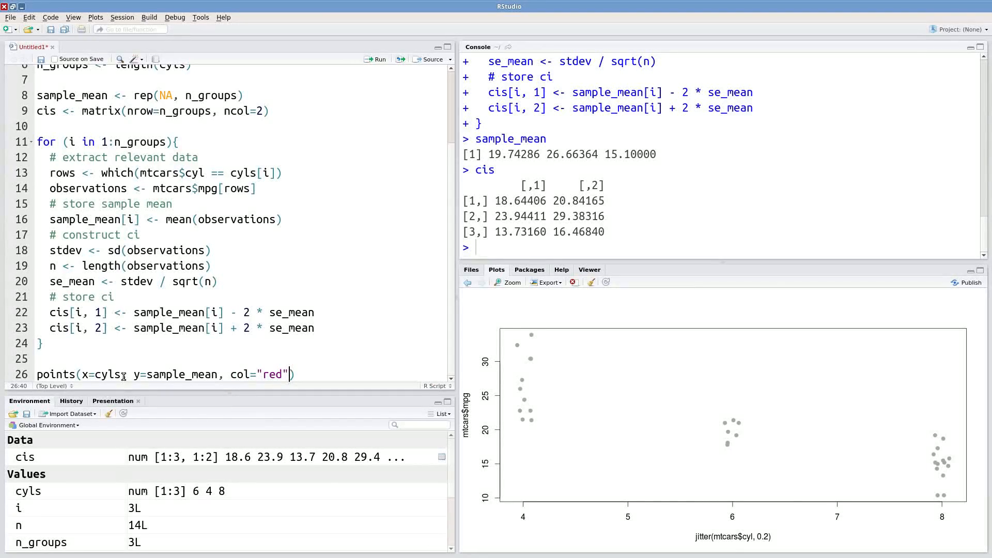
pyautogui.write(', cex=2')
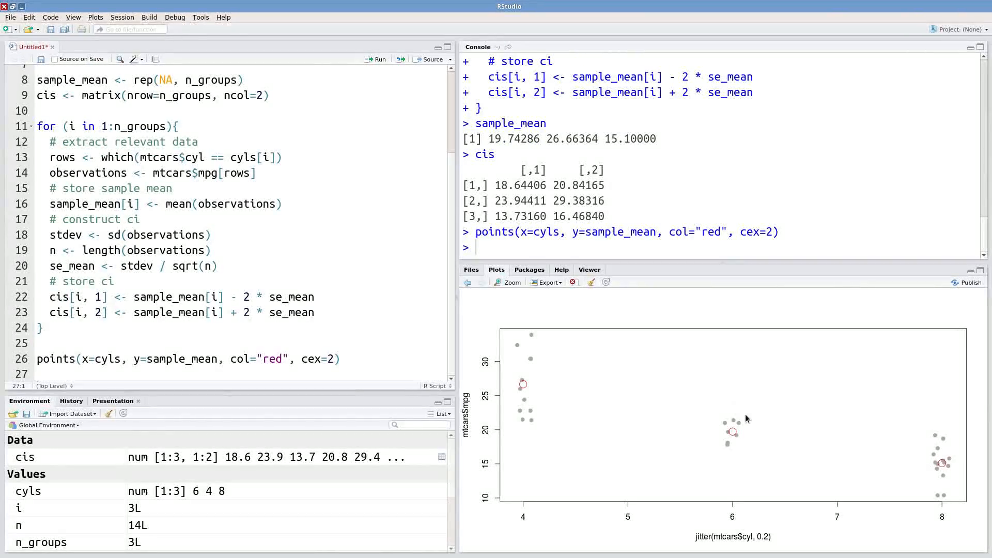
pyautogui.moveTo(513, 431)
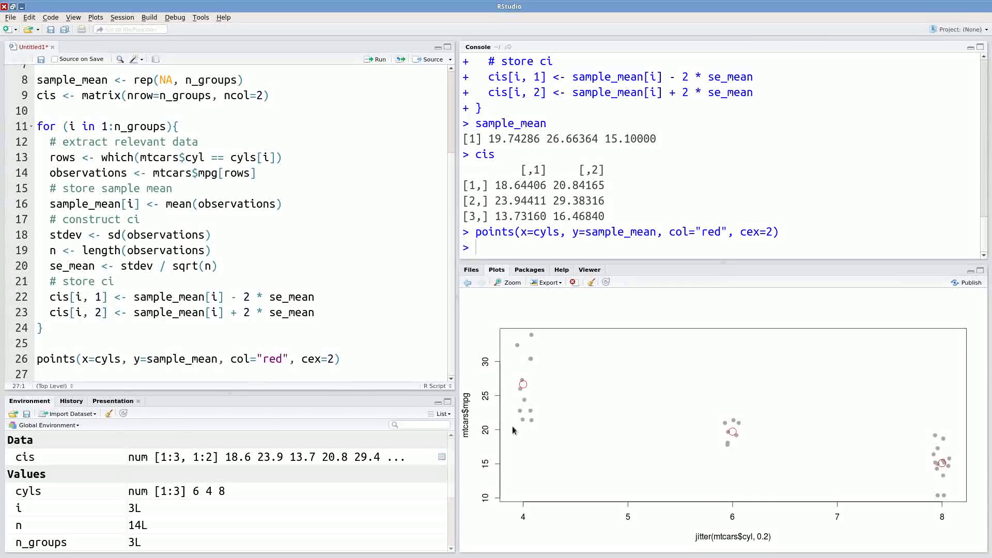
pyautogui.moveTo(344, 410)
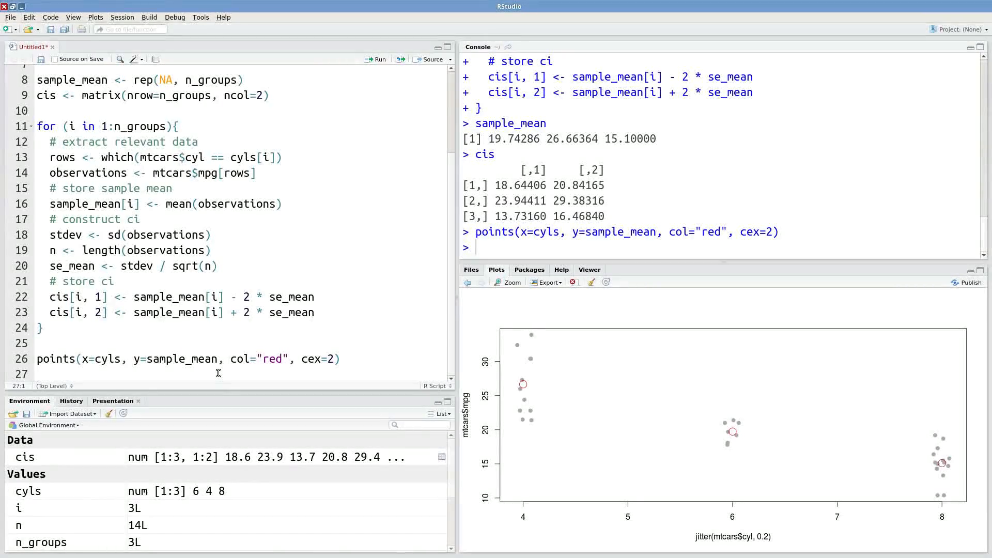
# - Write segments(x0=cyls, x1=cyls, y0=cis[,1], y1=cis[,2], col="red", lwd=3) for CI bars
pyautogui.write('segments(')
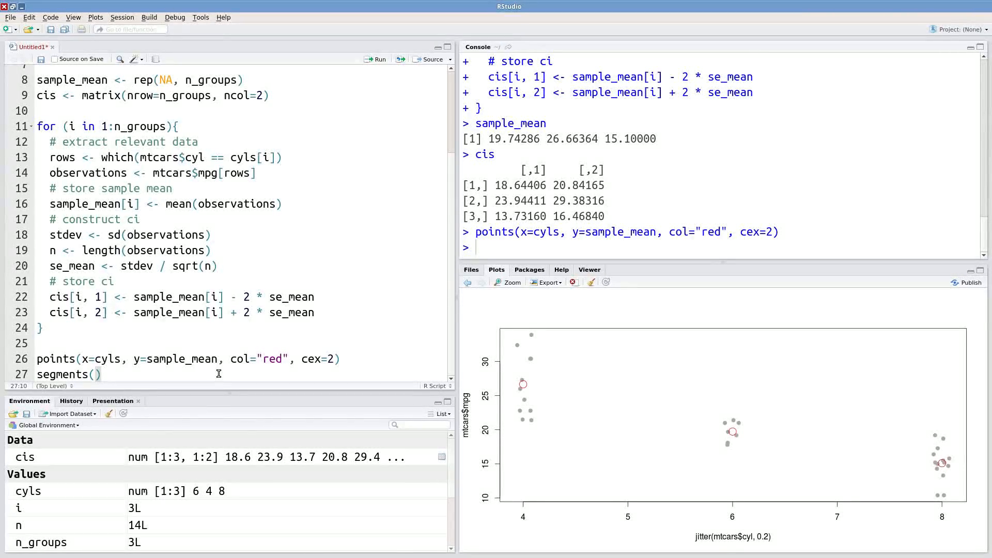
pyautogui.write('x0')
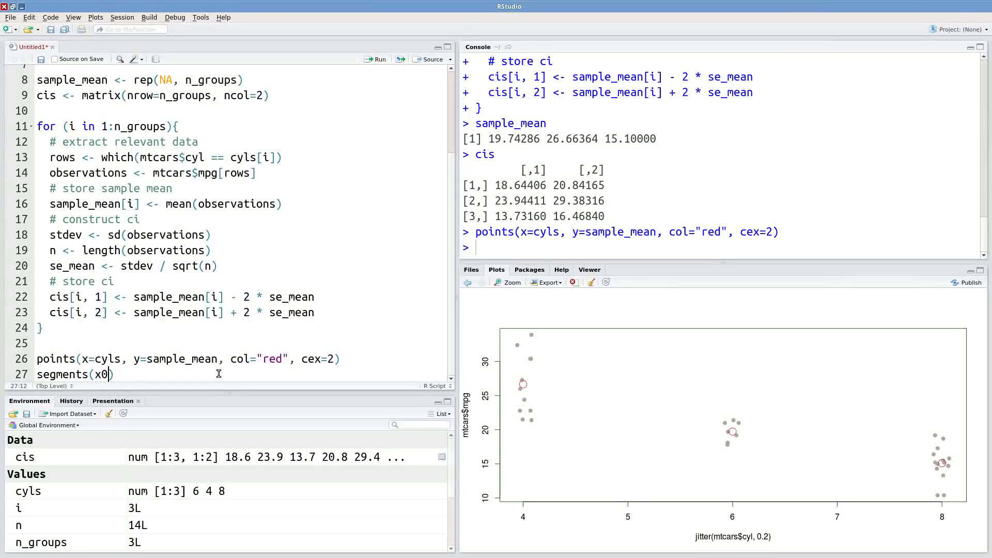
pyautogui.write('=cyls, x1')
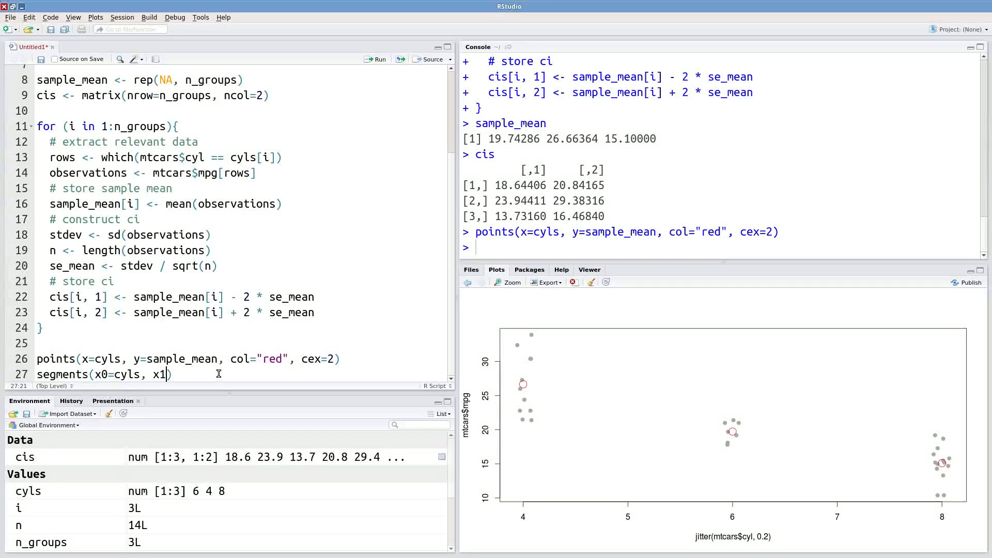
pyautogui.write('=')
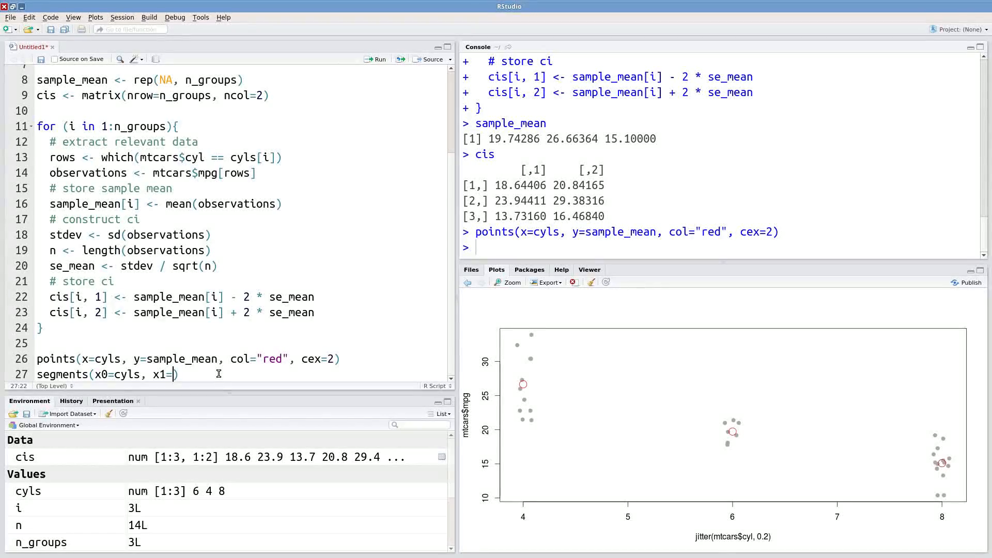
pyautogui.write('cyls, y0')
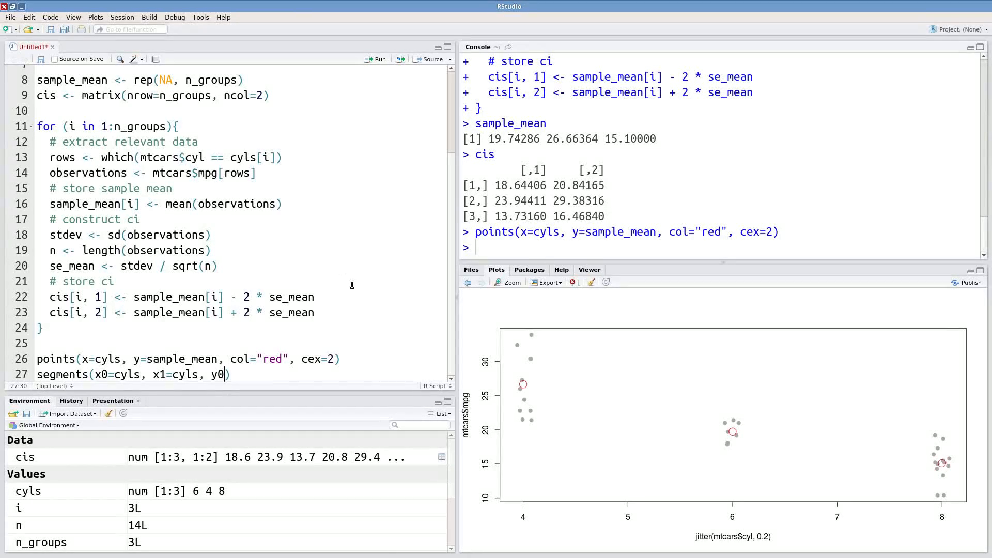
pyautogui.write('c')
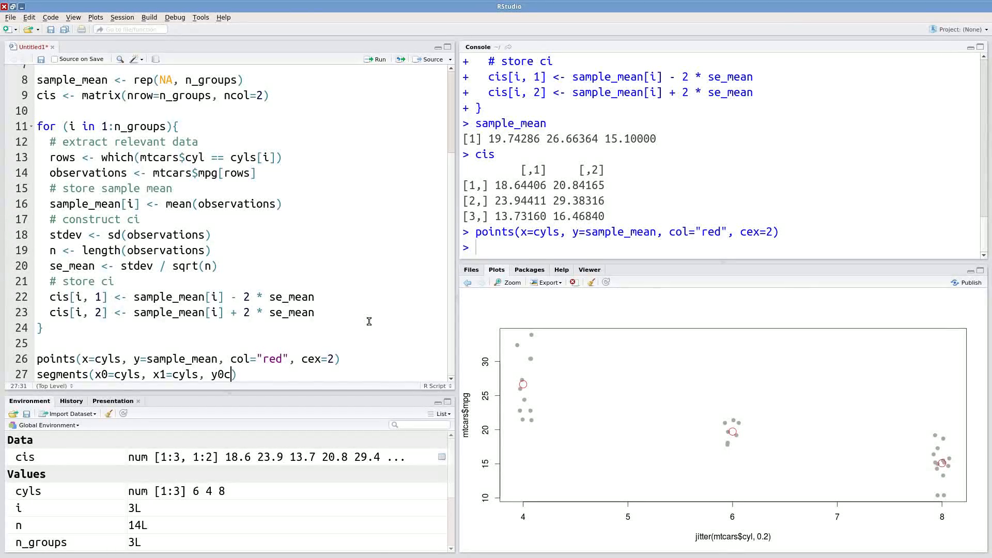
pyautogui.write('=cis')
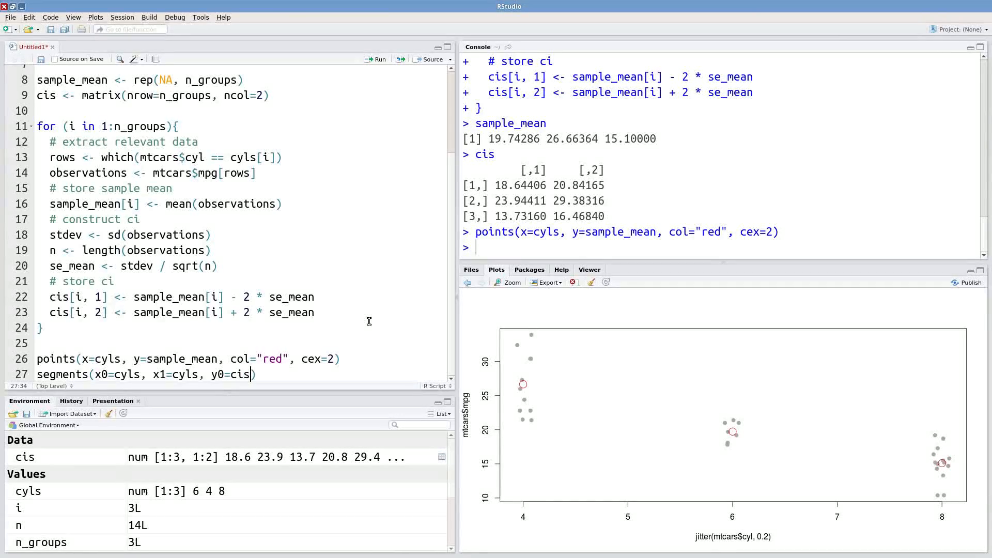
pyautogui.write('[, 1],')
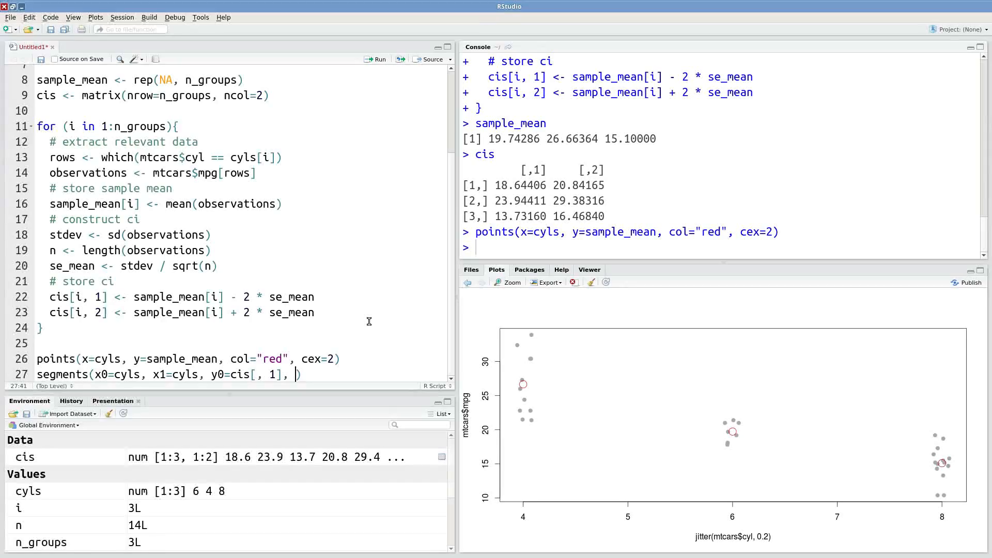
pyautogui.write('y1=')
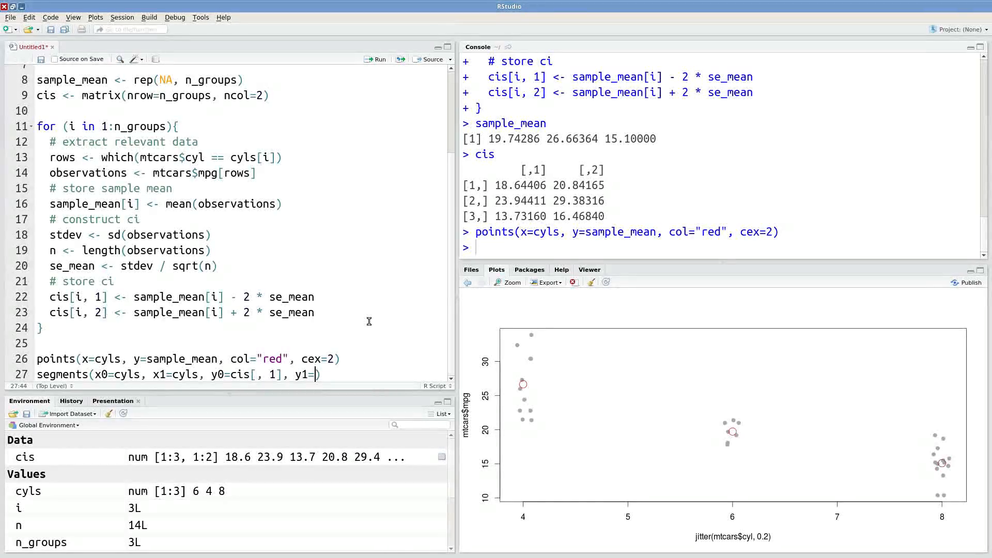
pyautogui.write('cis[, 2],')
pyautogui.write('col="red", lwd=)')
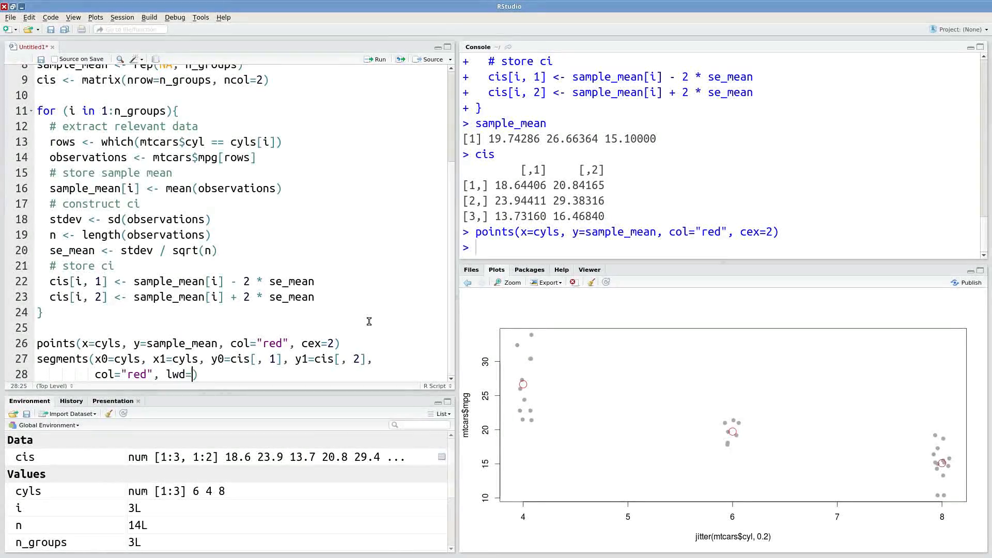
pyautogui.write('3')
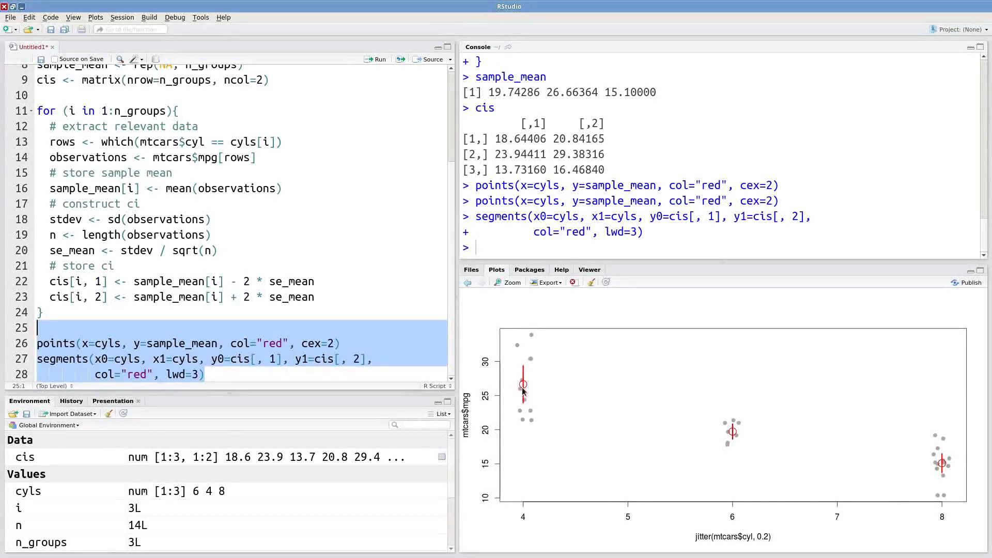
pyautogui.moveTo(814, 473)
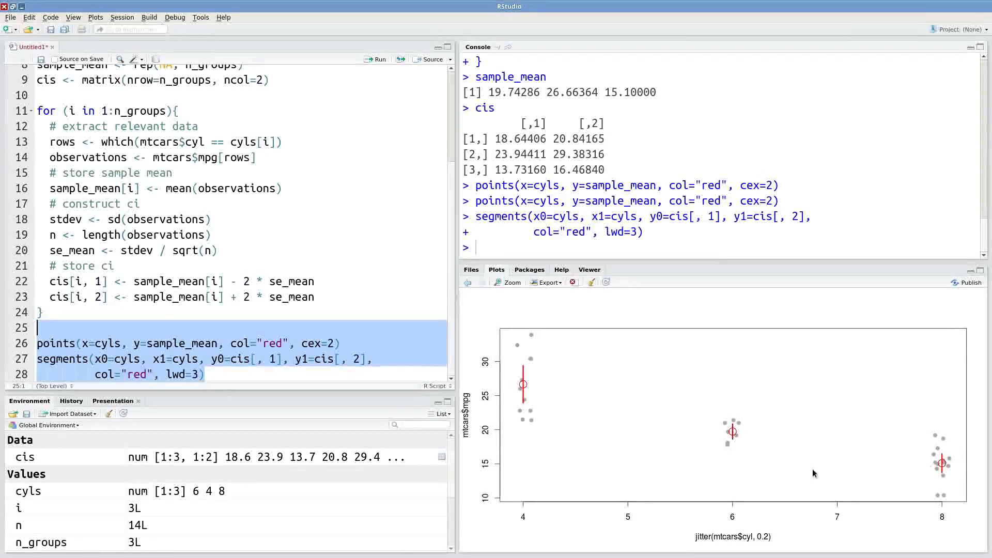